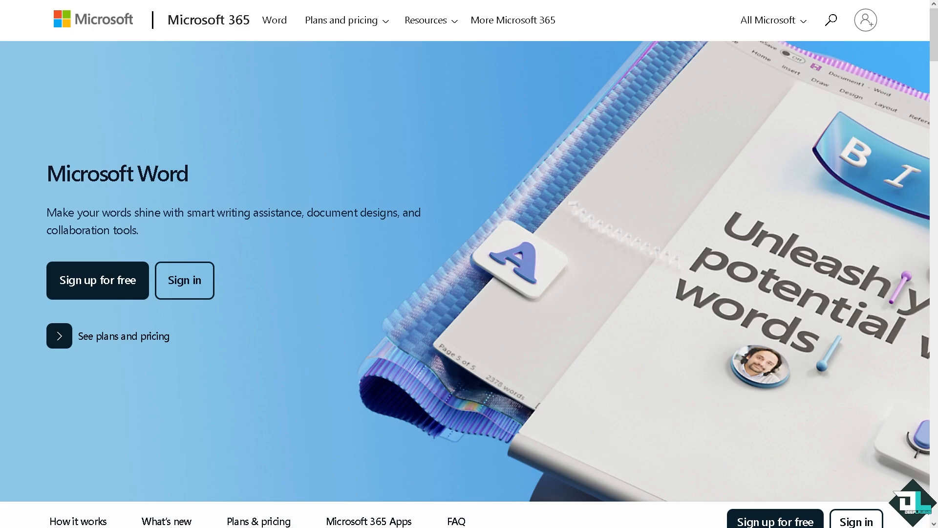
{"action": "mouse_move", "coordinate": [267, 361]}
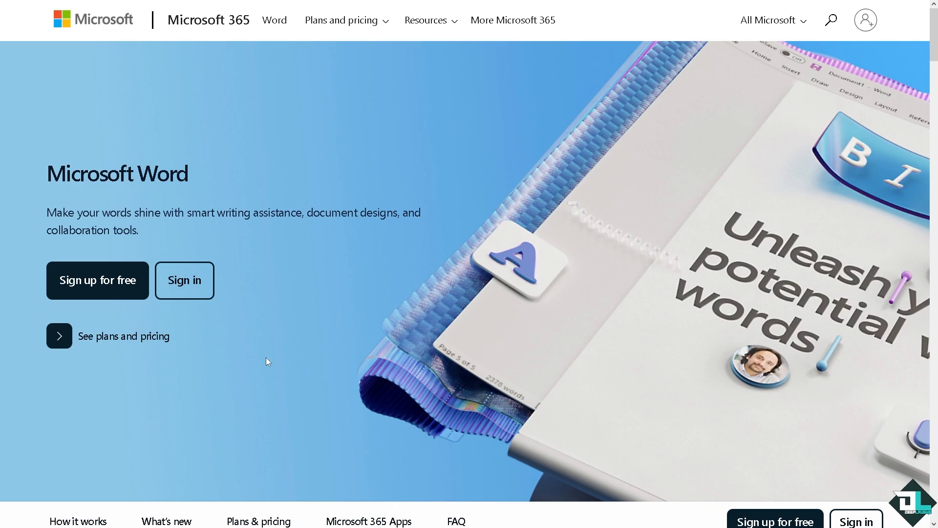
{"action": "mouse_move", "coordinate": [274, 412]}
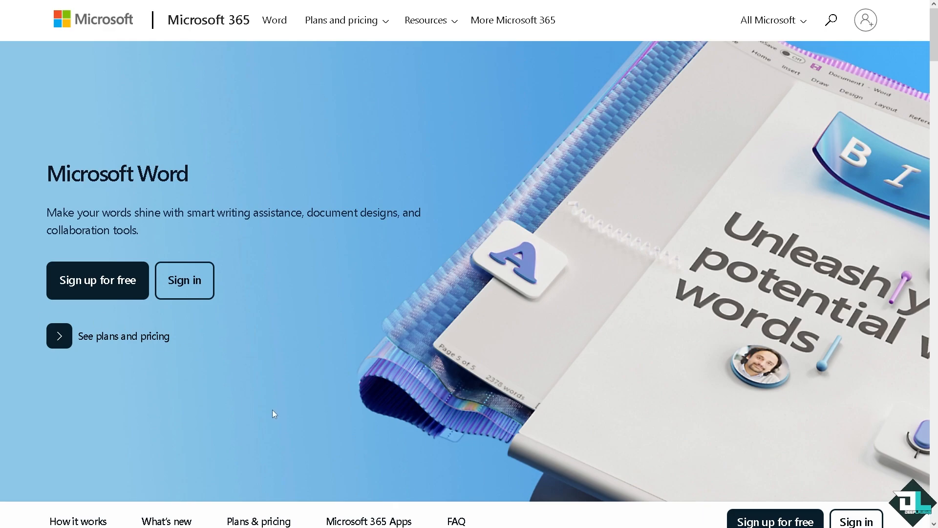
Switch from the Word product page to the draw.io diagram 'How to Insert Draw.io in Word'.
{"action": "left_click", "coordinate": [184, 280]}
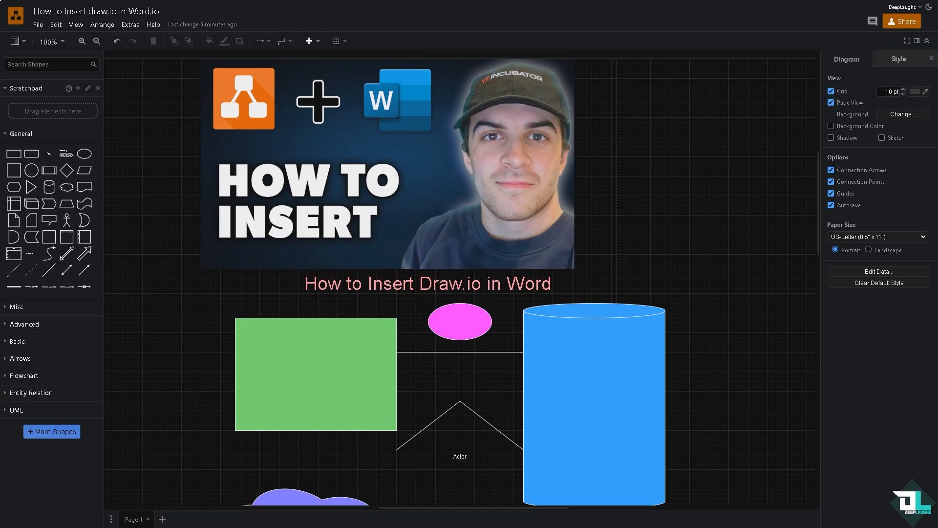
Save the diagram to Drive and reopen the File menu for export formats.
{"action": "left_click", "coordinate": [328, 182]}
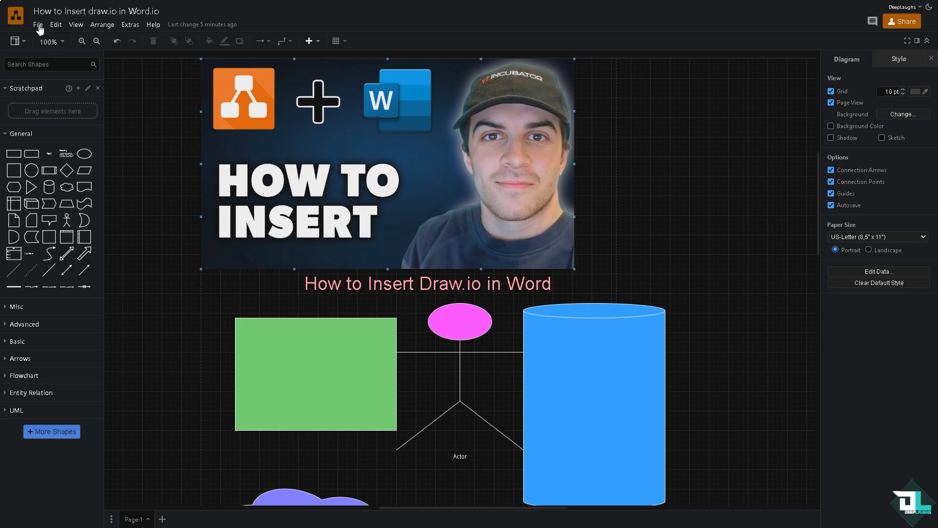
{"action": "left_click", "coordinate": [38, 26]}
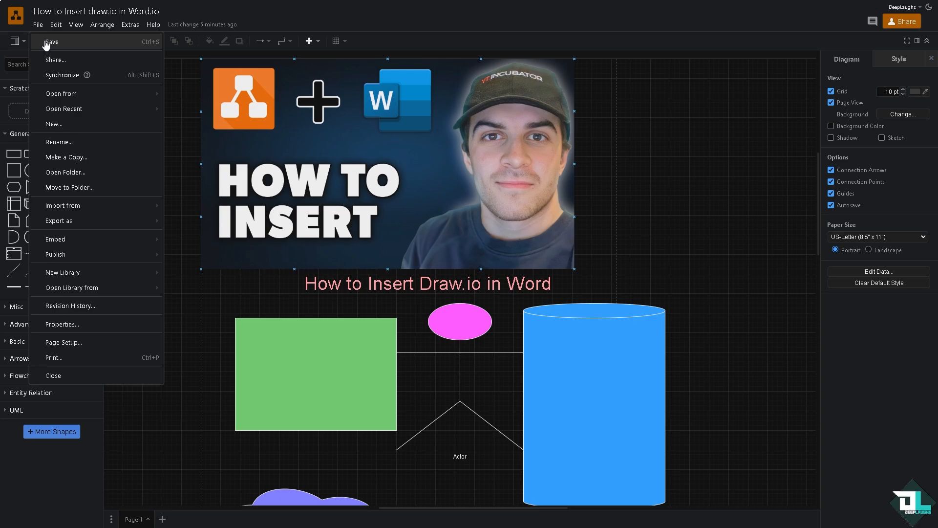
{"action": "left_click", "coordinate": [49, 41]}
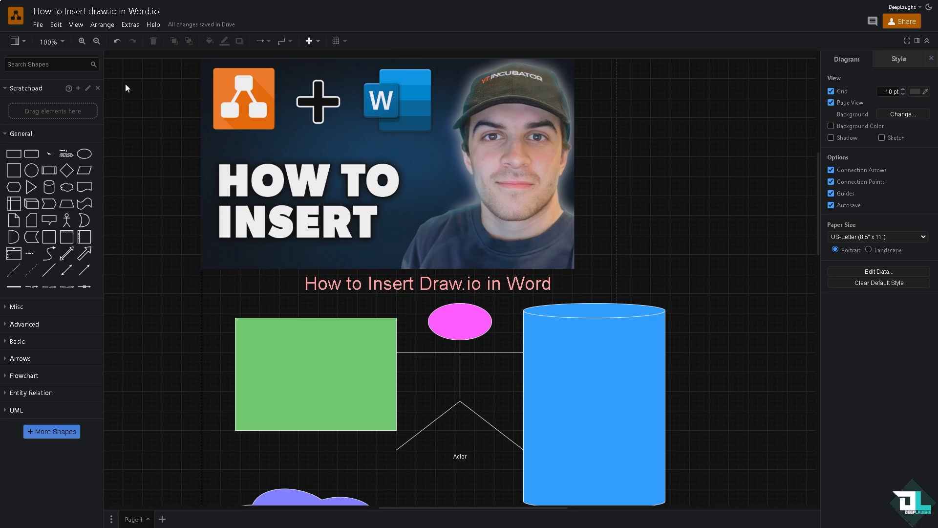
{"action": "left_click", "coordinate": [37, 24]}
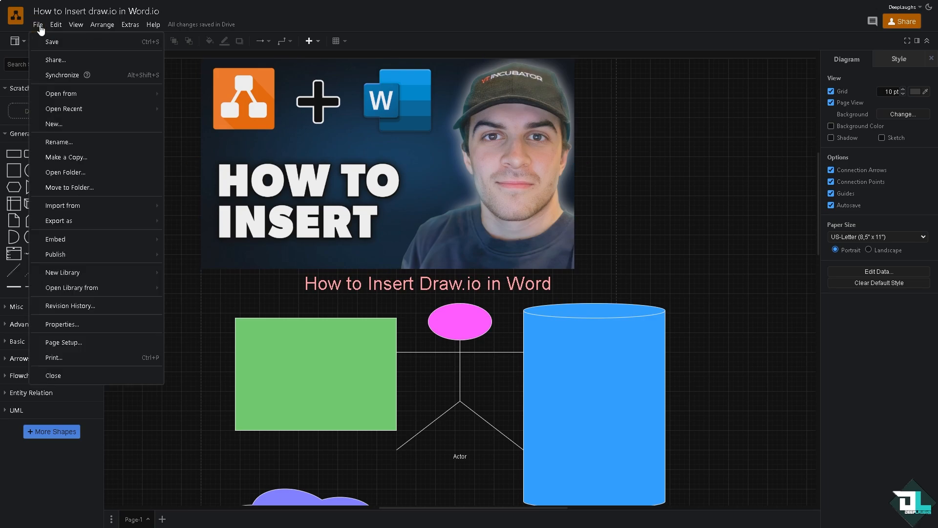
{"action": "mouse_move", "coordinate": [59, 221]}
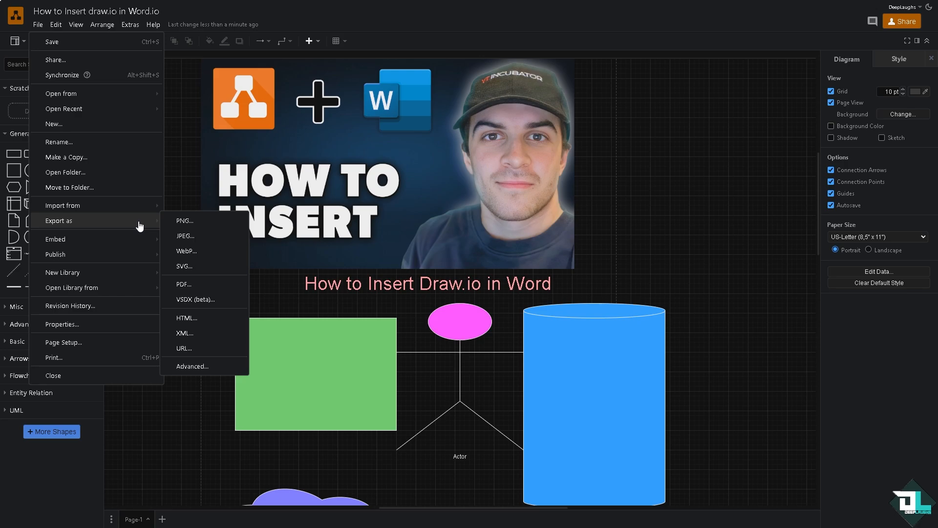
{"action": "mouse_move", "coordinate": [189, 224]}
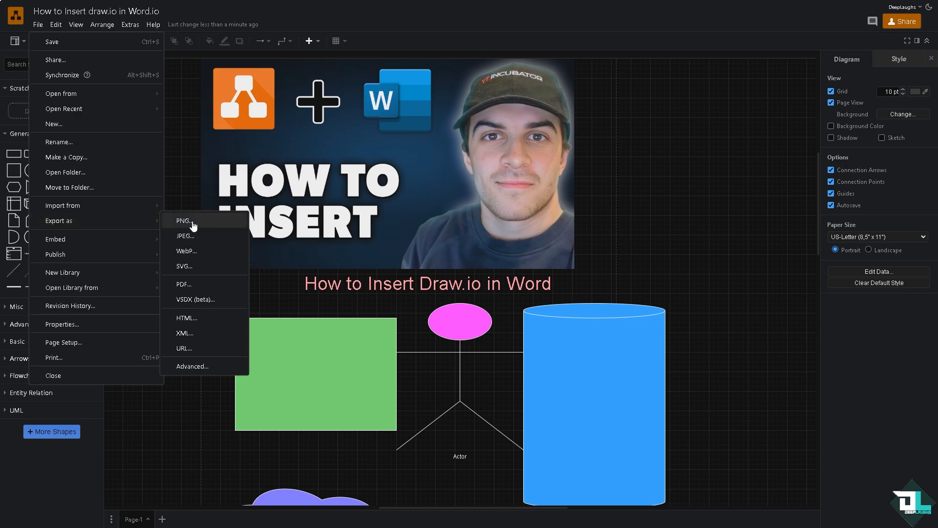
Configure a PNG export sized to the whole page, dark appearance, embedding only the current page.
{"action": "left_click", "coordinate": [182, 221]}
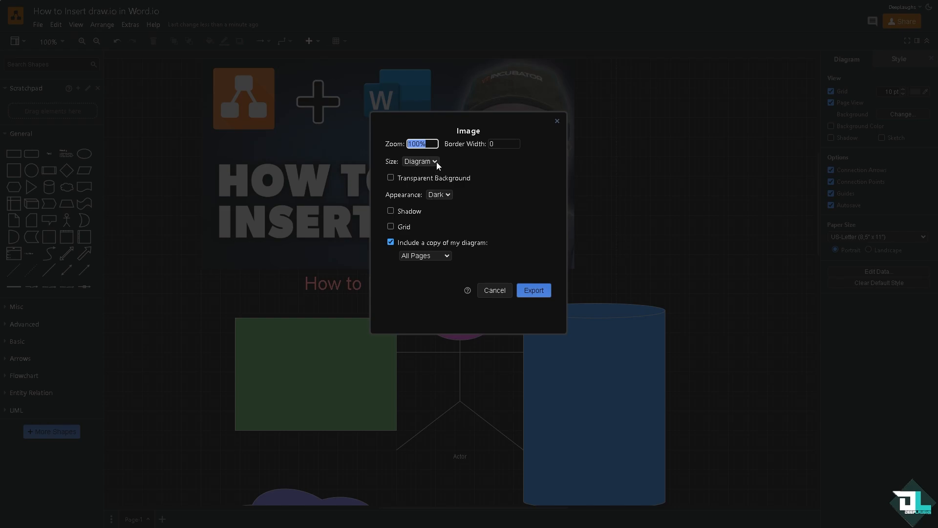
{"action": "left_click", "coordinate": [420, 161]}
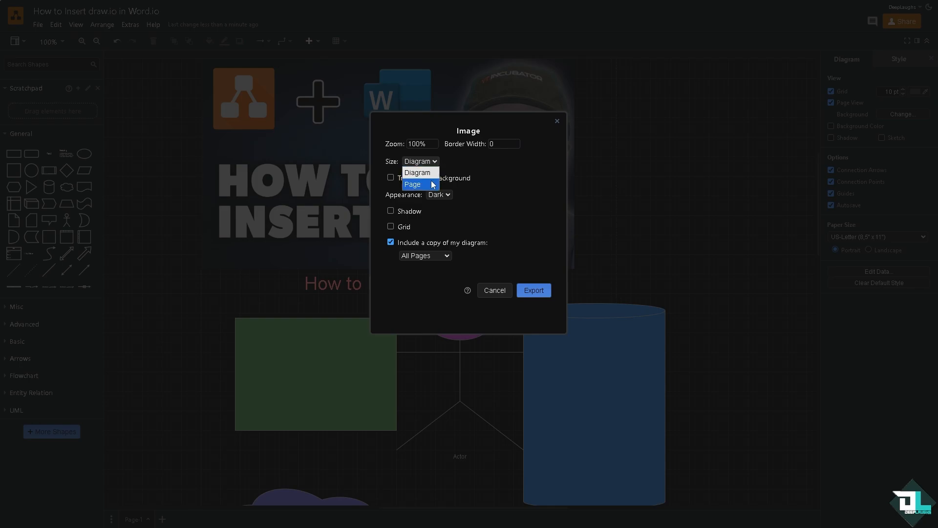
{"action": "left_click", "coordinate": [413, 184]}
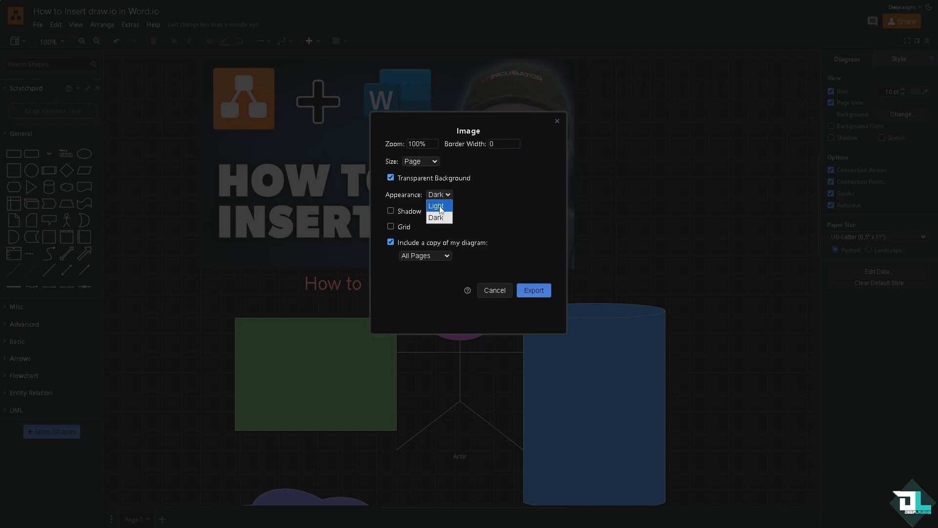
{"action": "left_click", "coordinate": [436, 217]}
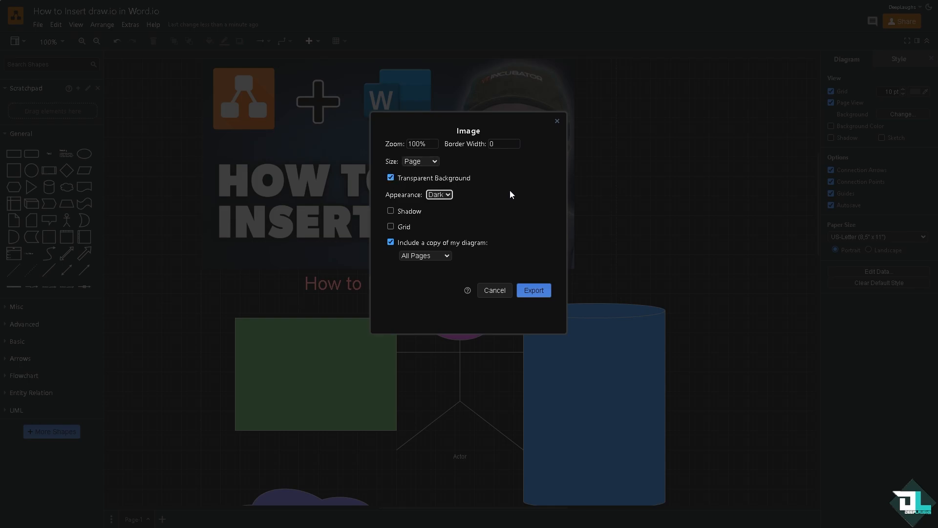
{"action": "mouse_move", "coordinate": [401, 213]}
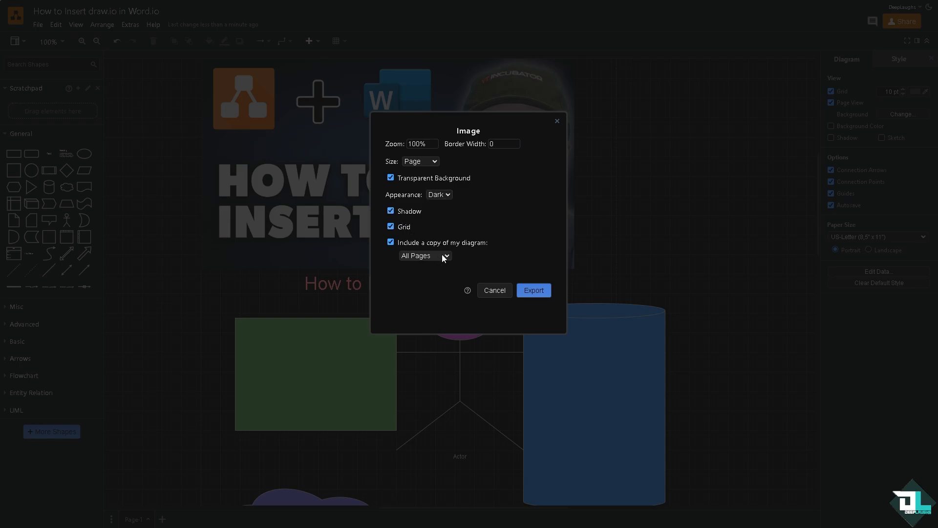
{"action": "left_click", "coordinate": [445, 256]}
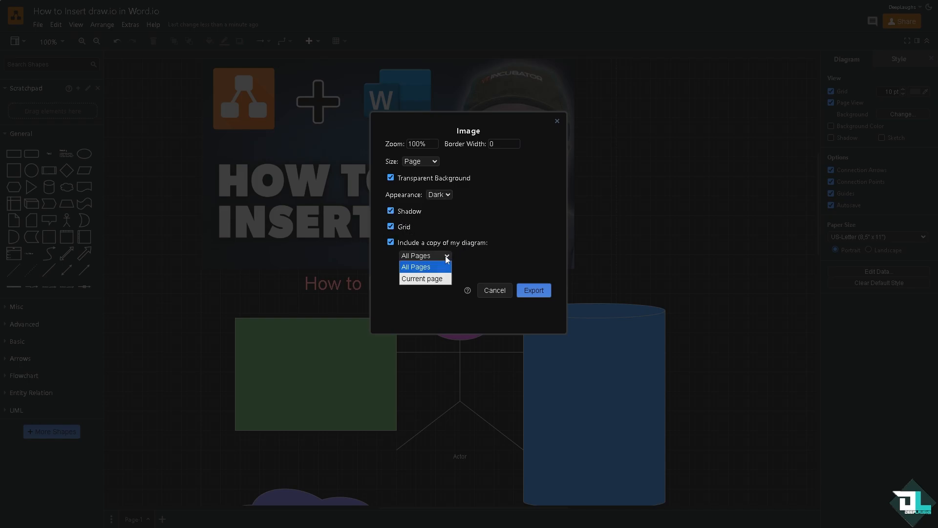
{"action": "left_click", "coordinate": [422, 278]}
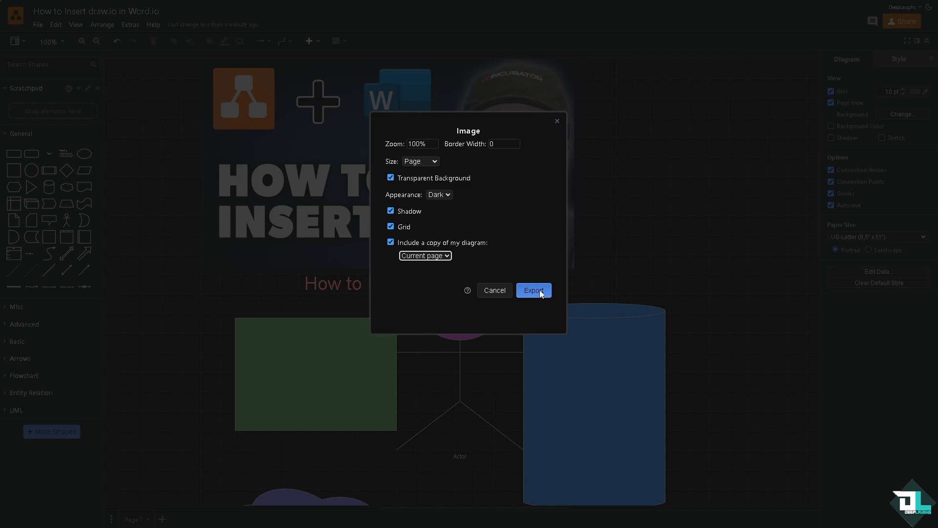
Export the PNG and save it as a local download to the computer.
{"action": "left_click", "coordinate": [534, 290]}
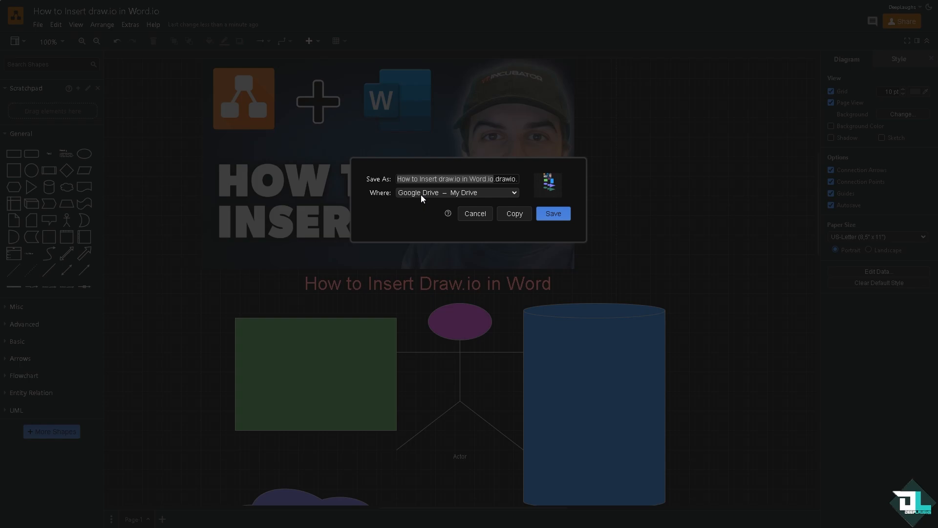
{"action": "left_click", "coordinate": [458, 192]}
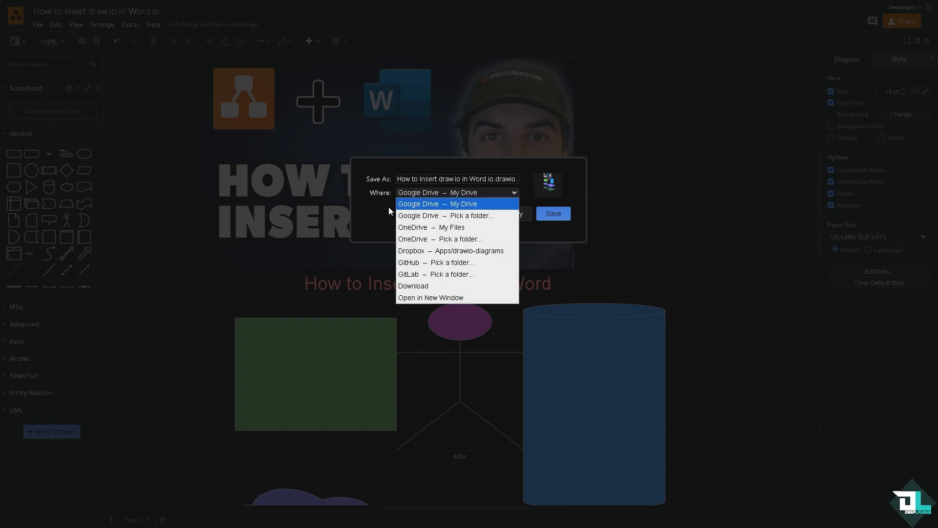
{"action": "mouse_move", "coordinate": [451, 219]}
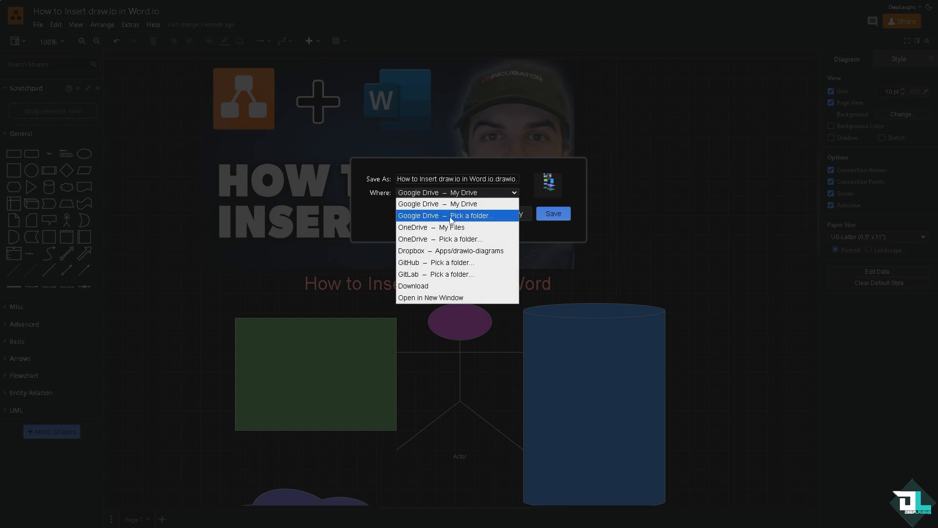
{"action": "mouse_move", "coordinate": [438, 244]}
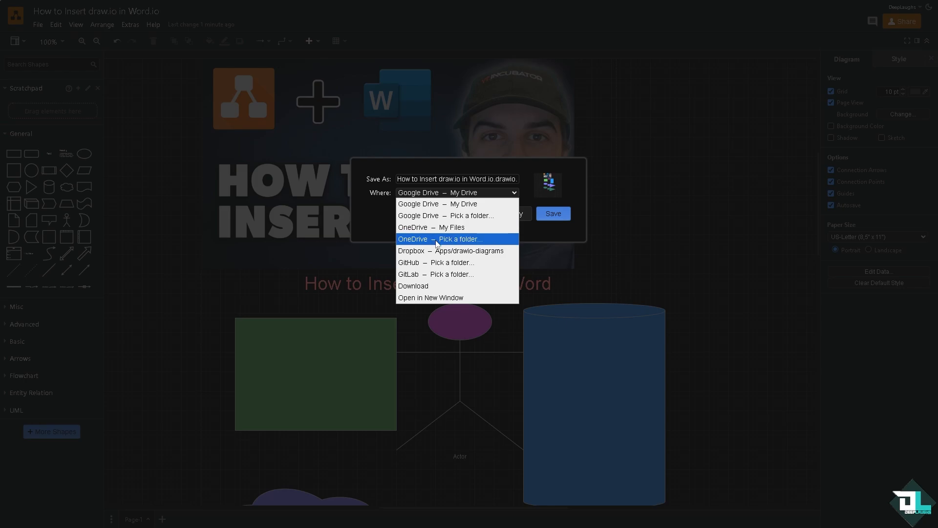
{"action": "mouse_move", "coordinate": [458, 255]}
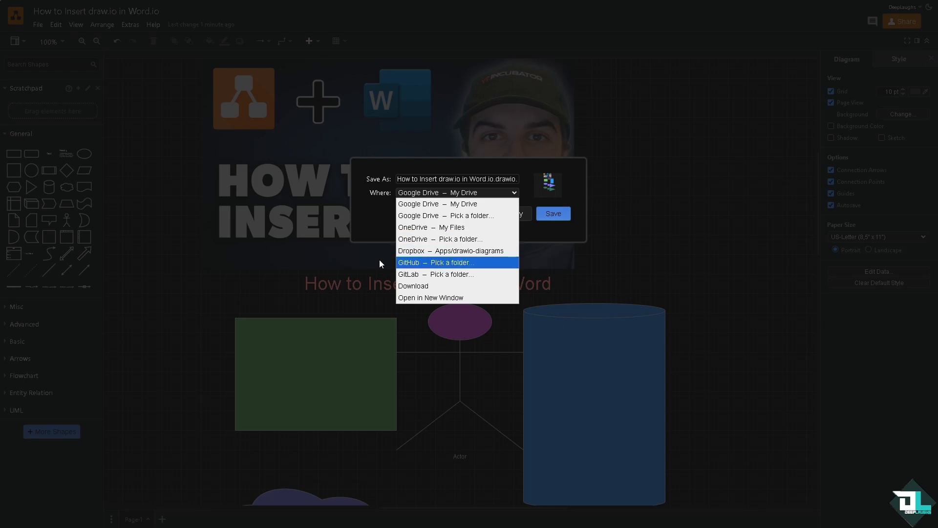
{"action": "mouse_move", "coordinate": [417, 288]}
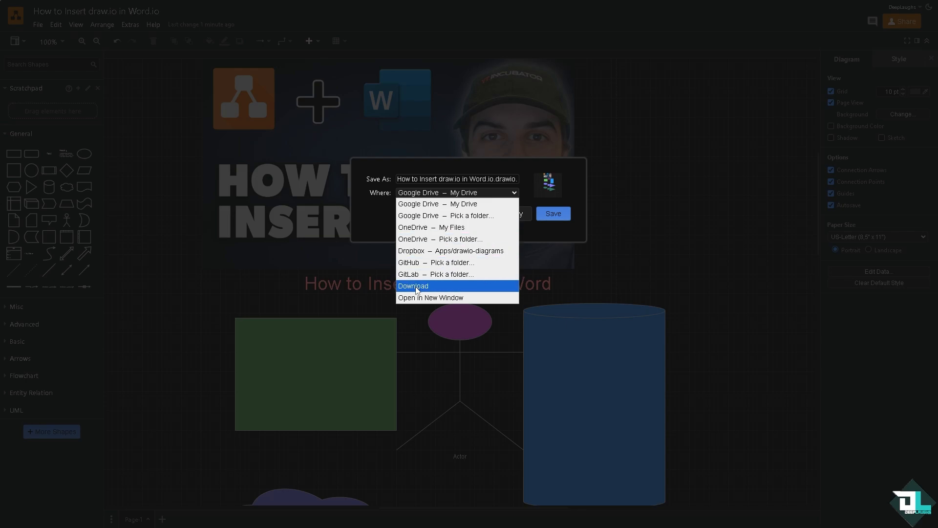
{"action": "mouse_move", "coordinate": [417, 289]}
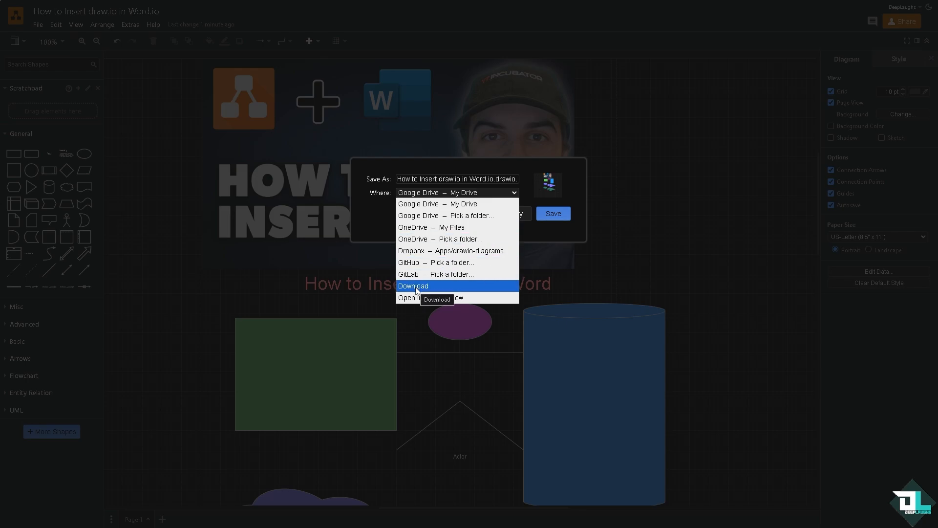
{"action": "left_click", "coordinate": [413, 285]}
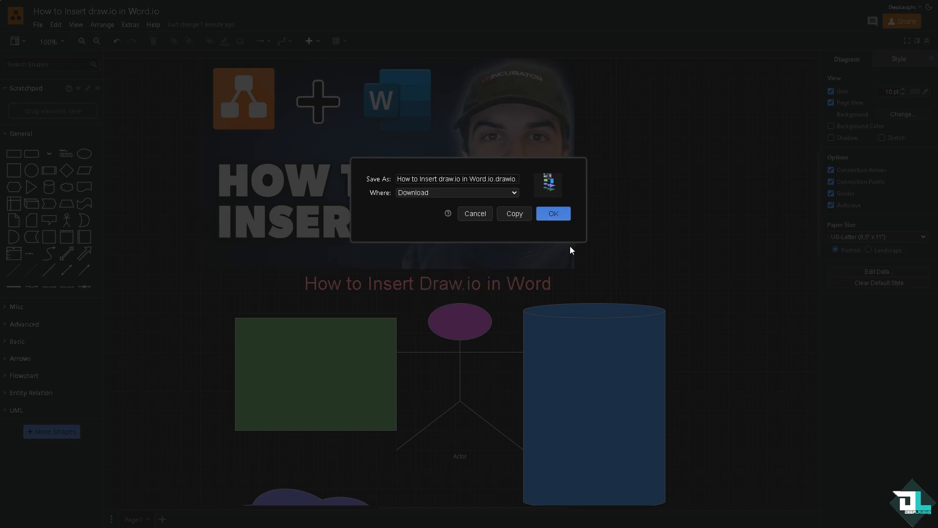
{"action": "left_click", "coordinate": [554, 213]}
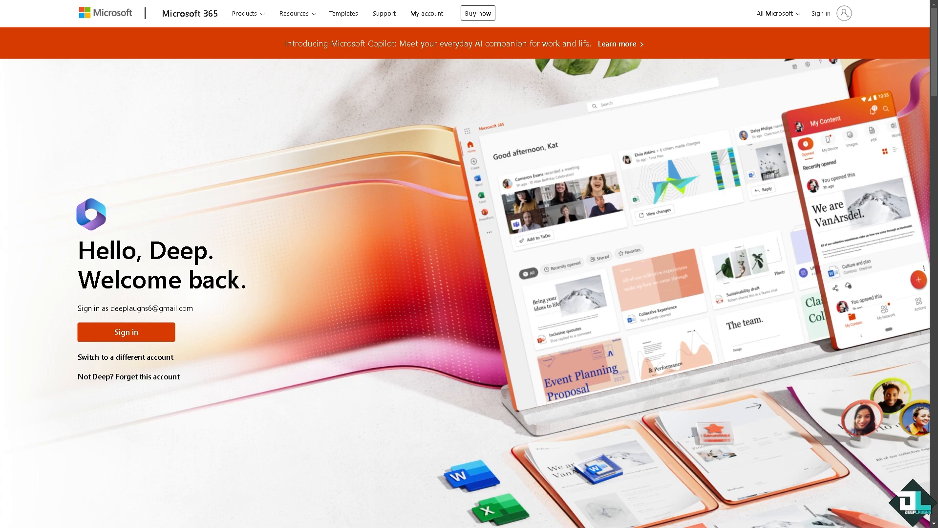
{"action": "mouse_move", "coordinate": [126, 332]}
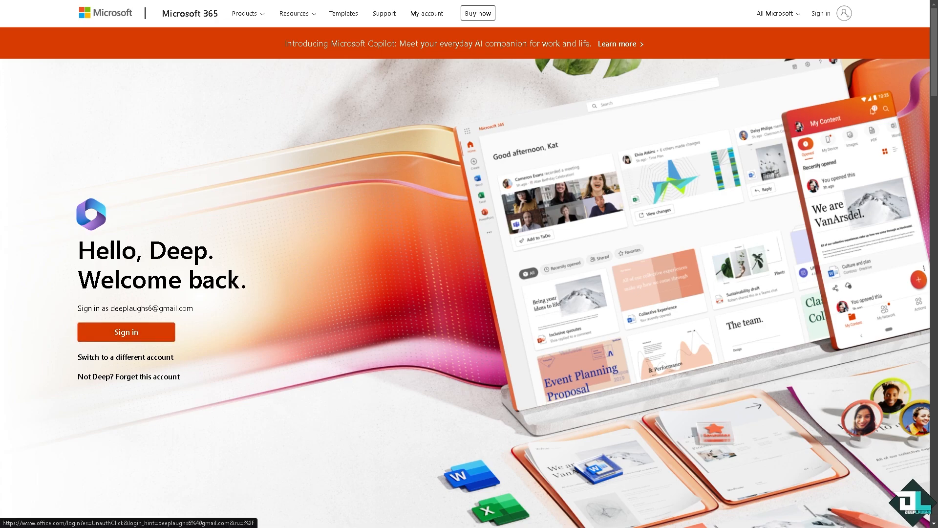
Sign in to Microsoft 365 and create a new blank Word document.
{"action": "left_click", "coordinate": [126, 333]}
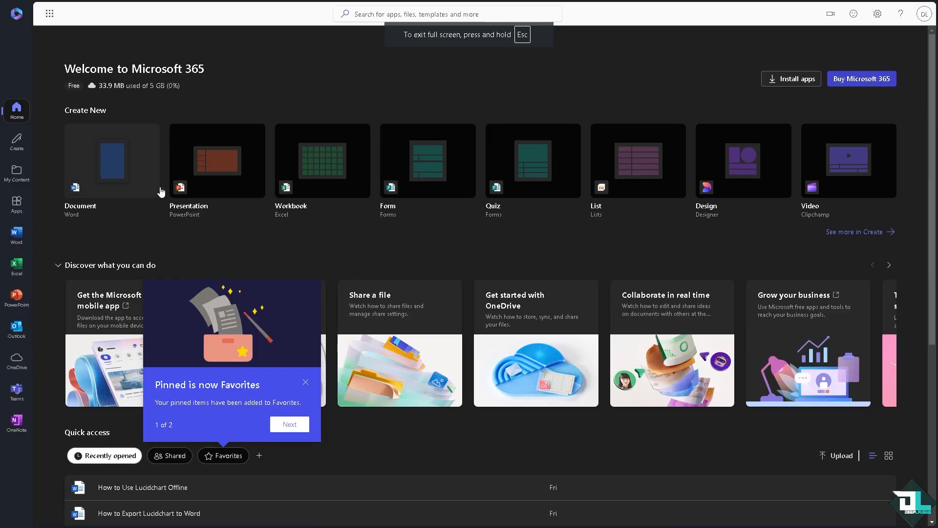
{"action": "mouse_move", "coordinate": [39, 209]}
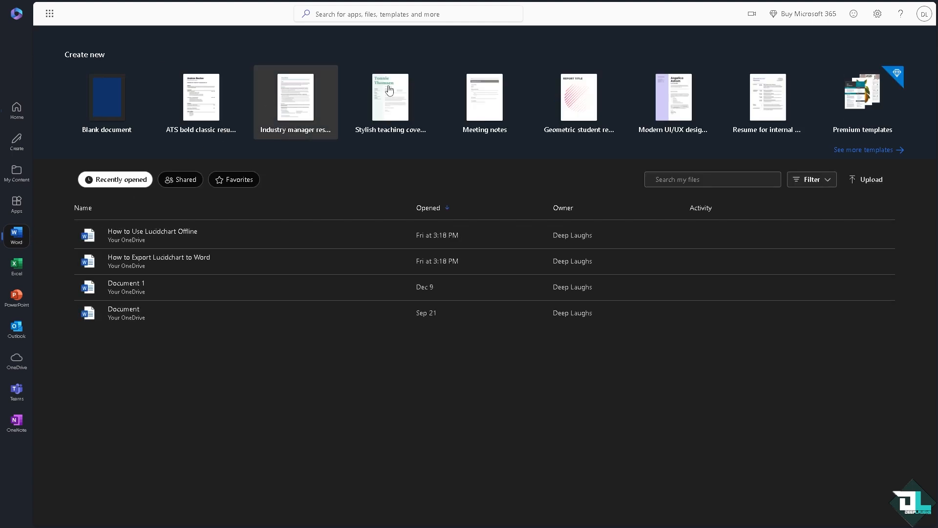
{"action": "left_click", "coordinate": [107, 97]}
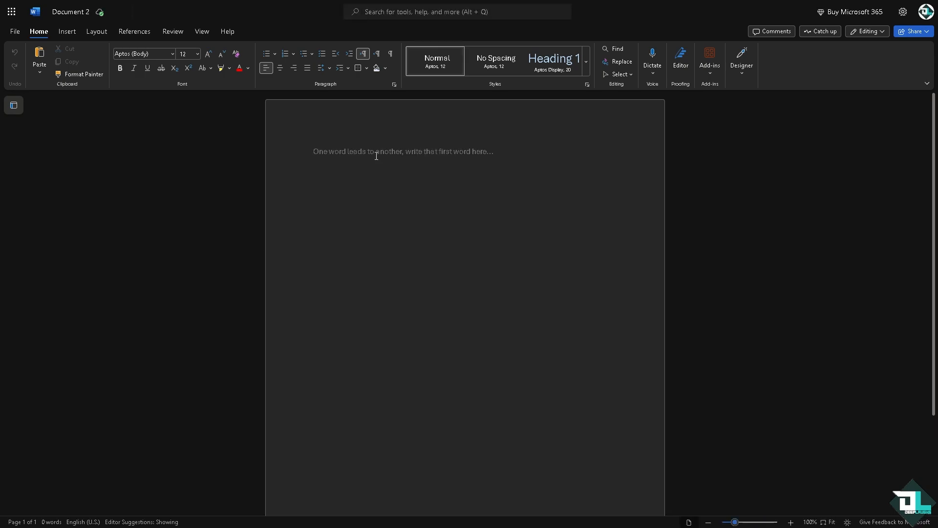
Write the title 'How to Insert draw.io in Word' and style it as 28-pt Book Antiqua heading.
{"action": "type", "text": "How to Insert draw.io in Word"}
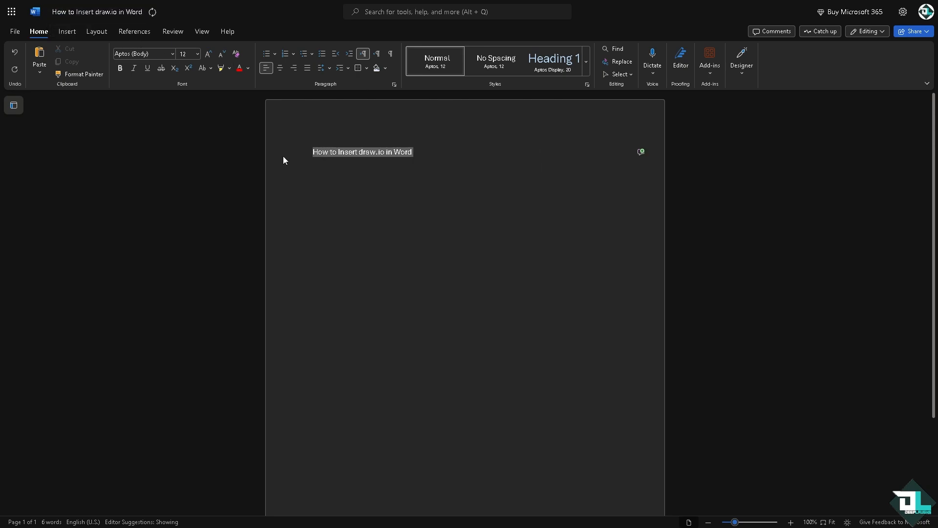
{"action": "left_click", "coordinate": [144, 54]}
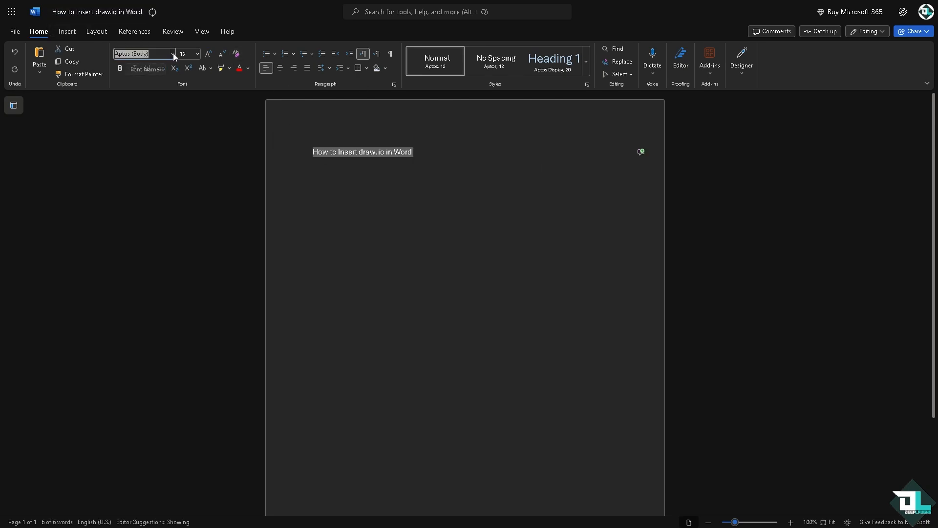
{"action": "left_click", "coordinate": [174, 54]}
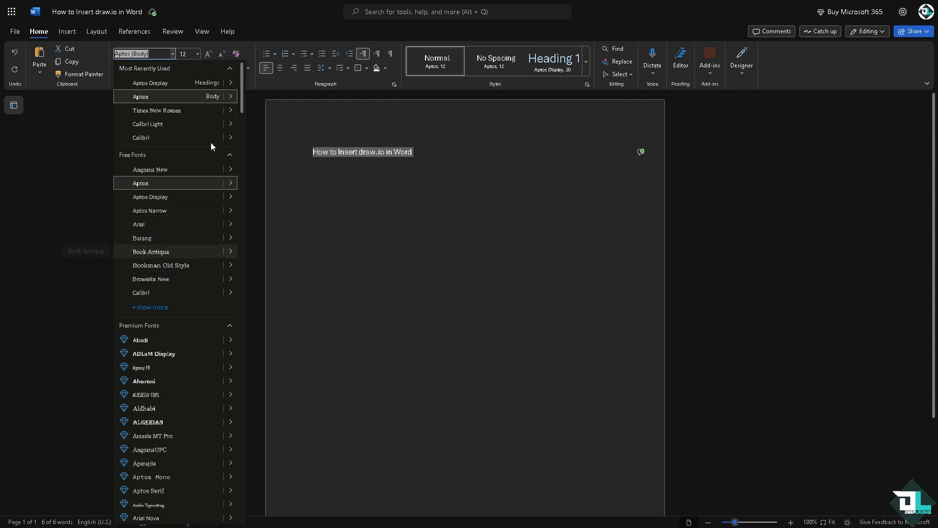
{"action": "left_click", "coordinate": [150, 251]}
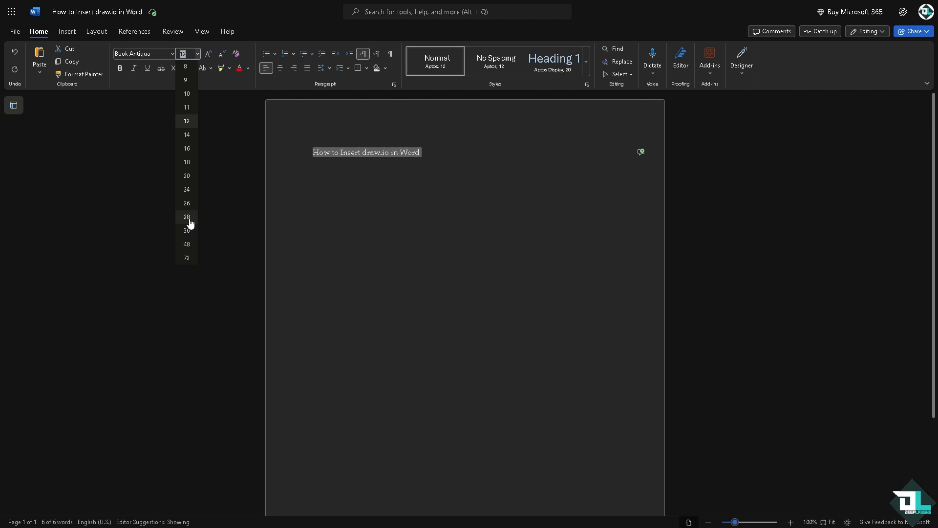
{"action": "left_click", "coordinate": [185, 217]}
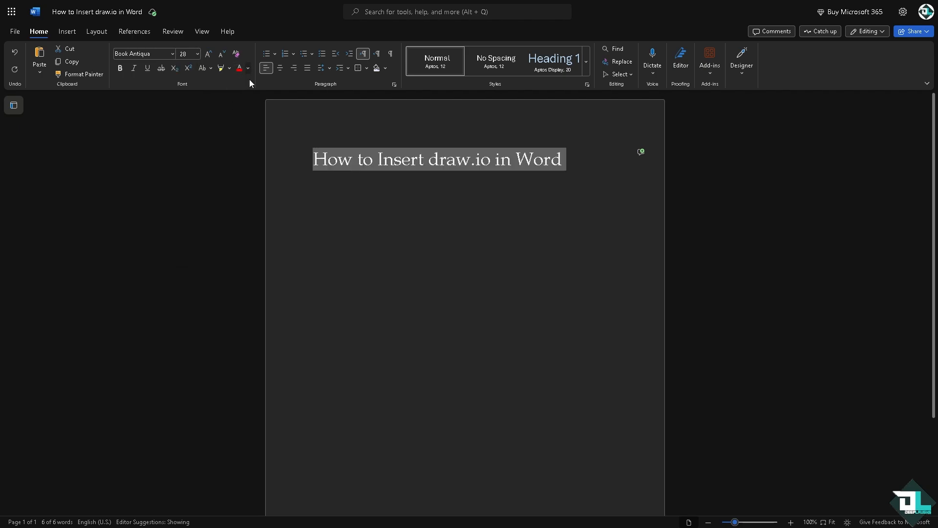
{"action": "left_click", "coordinate": [483, 160]}
{"action": "type", "text": "D"}
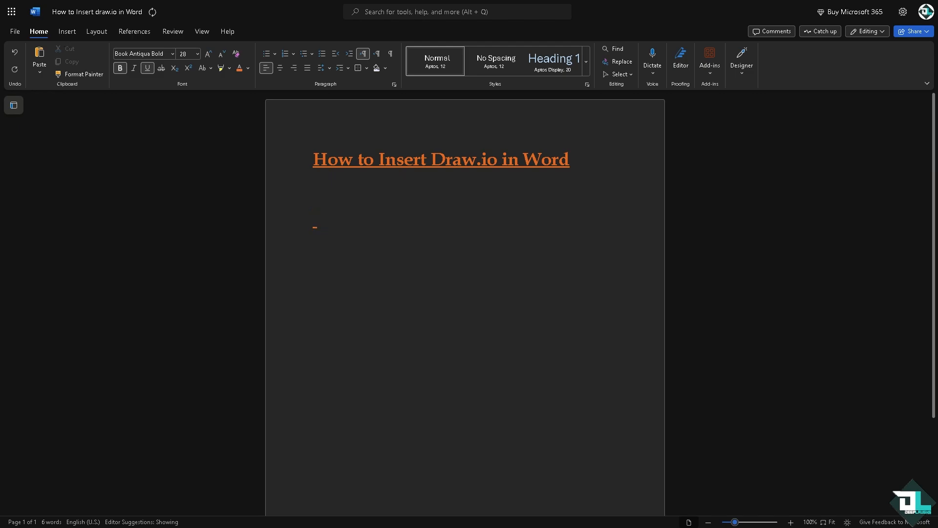
{"action": "left_click", "coordinate": [66, 31]}
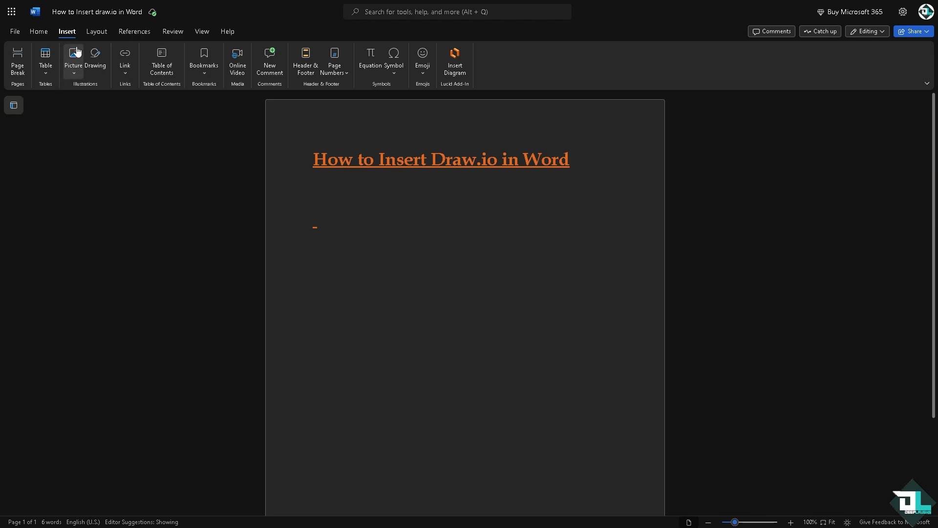
View the picture sources available for inserting an image into the document.
{"action": "left_click", "coordinate": [74, 57]}
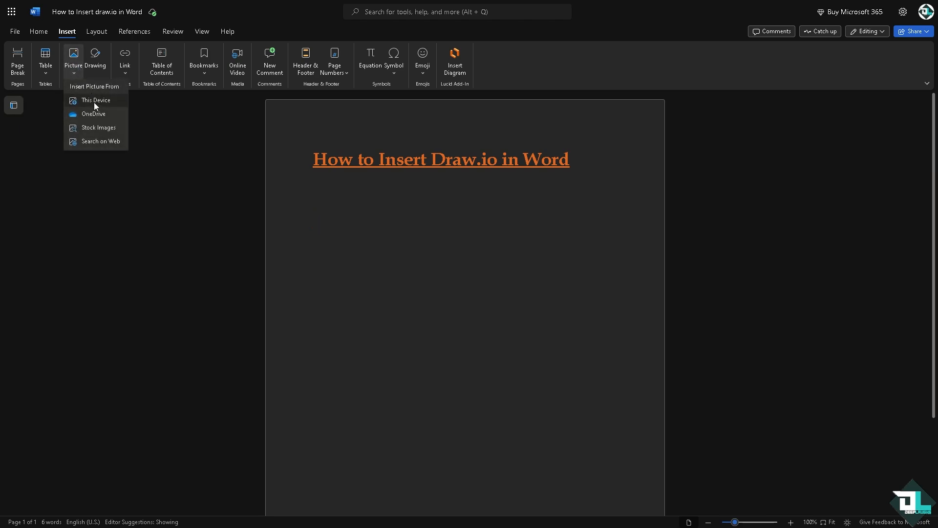
{"action": "mouse_move", "coordinate": [106, 119]}
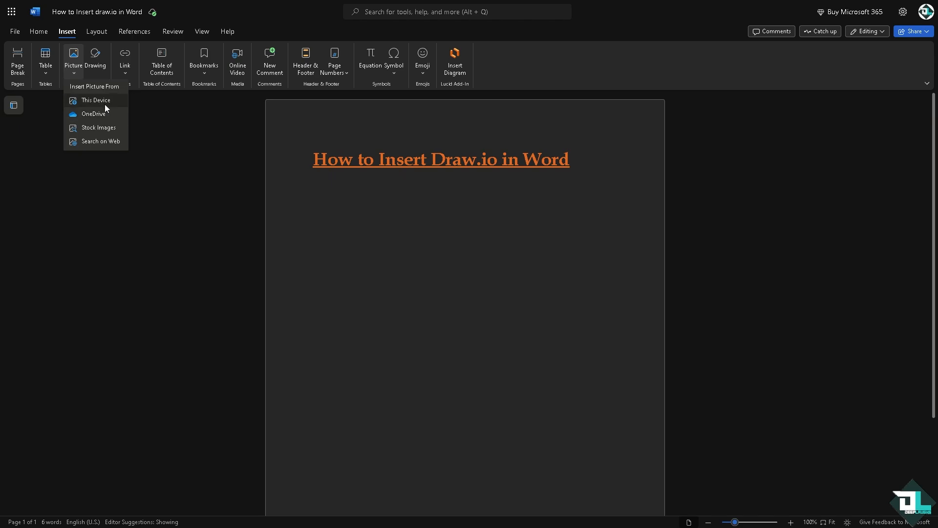
{"action": "mouse_move", "coordinate": [106, 103]}
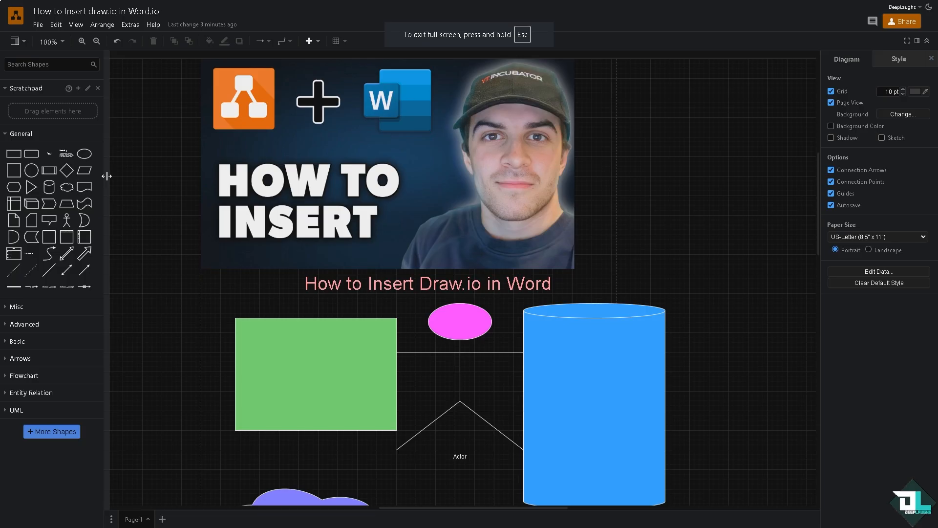
Export the diagram as a JPEG and save it to OneDrive My Files.
{"action": "left_click", "coordinate": [40, 25]}
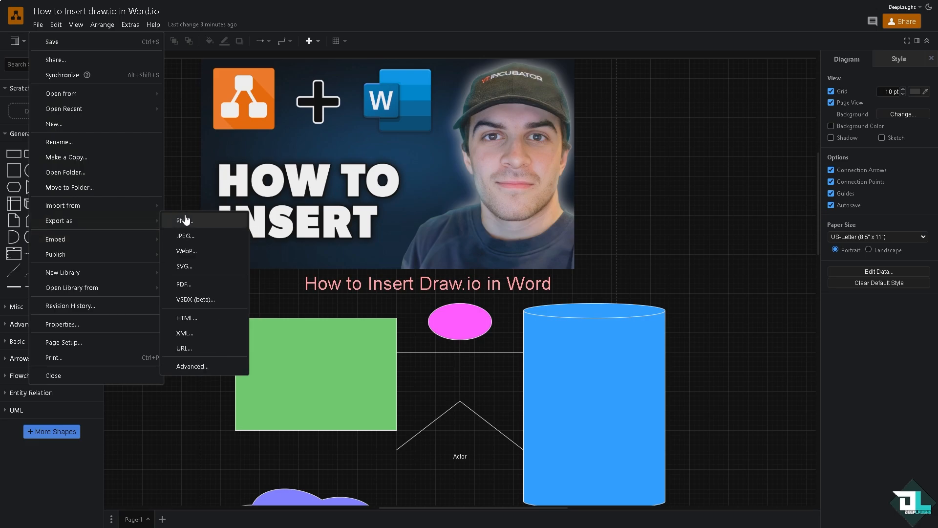
{"action": "mouse_move", "coordinate": [196, 239]}
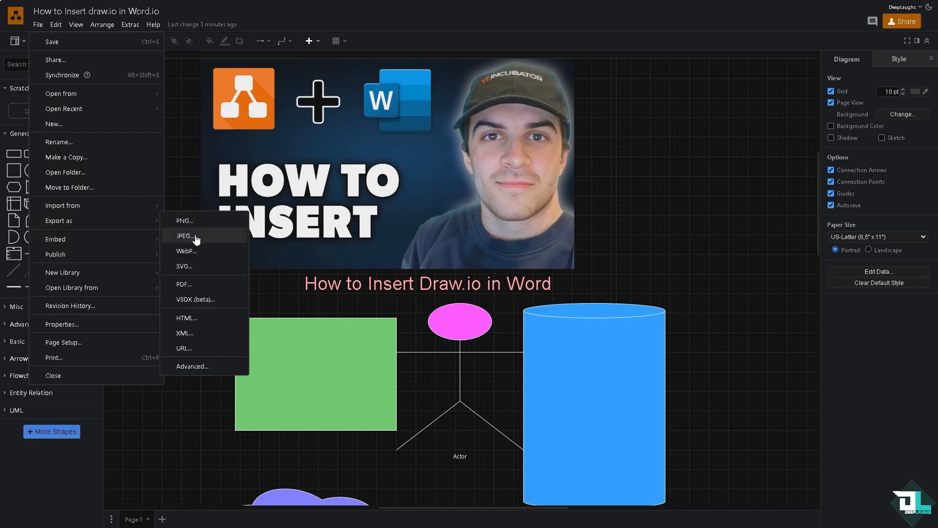
{"action": "left_click", "coordinate": [184, 235]}
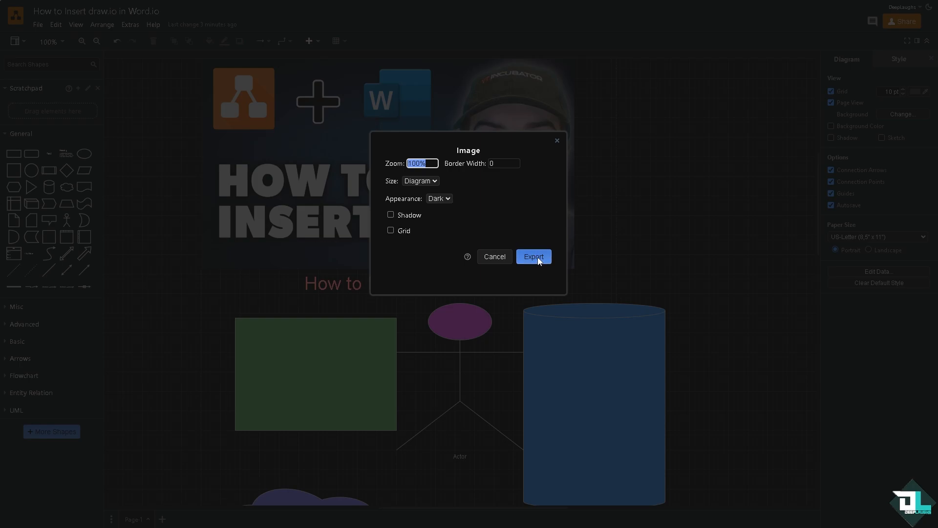
{"action": "left_click", "coordinate": [533, 256]}
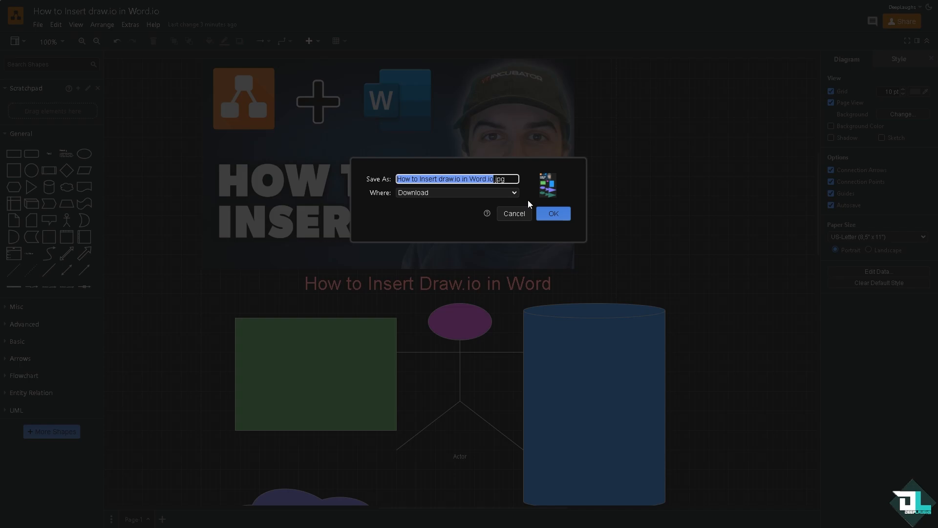
{"action": "left_click", "coordinate": [458, 192]}
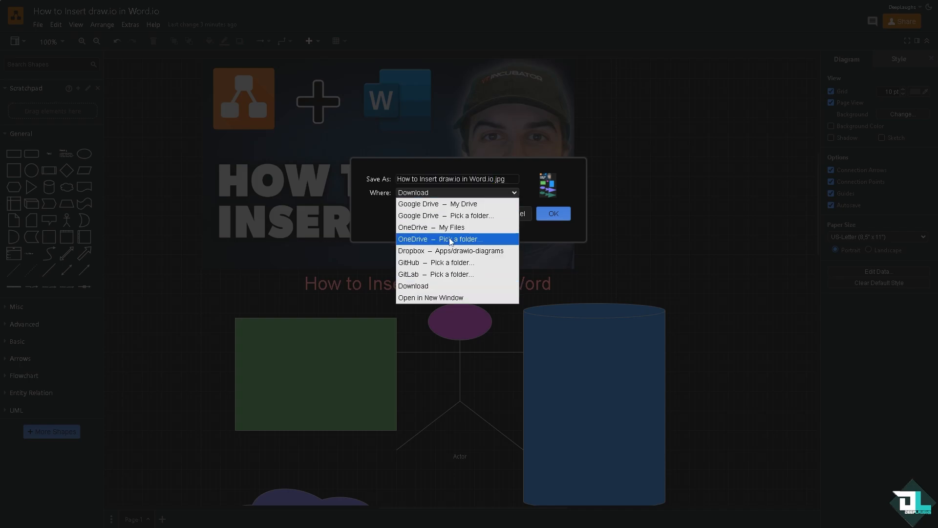
{"action": "mouse_move", "coordinate": [456, 227]}
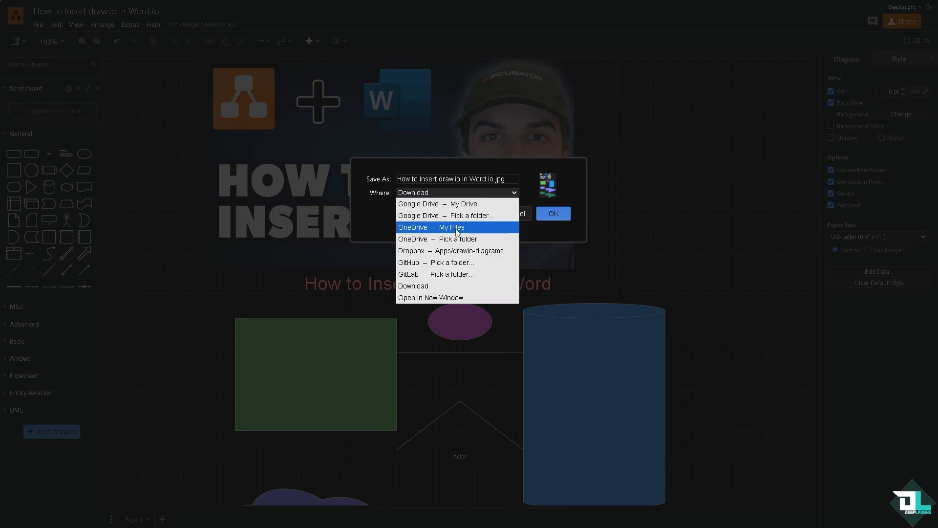
{"action": "left_click", "coordinate": [451, 227]}
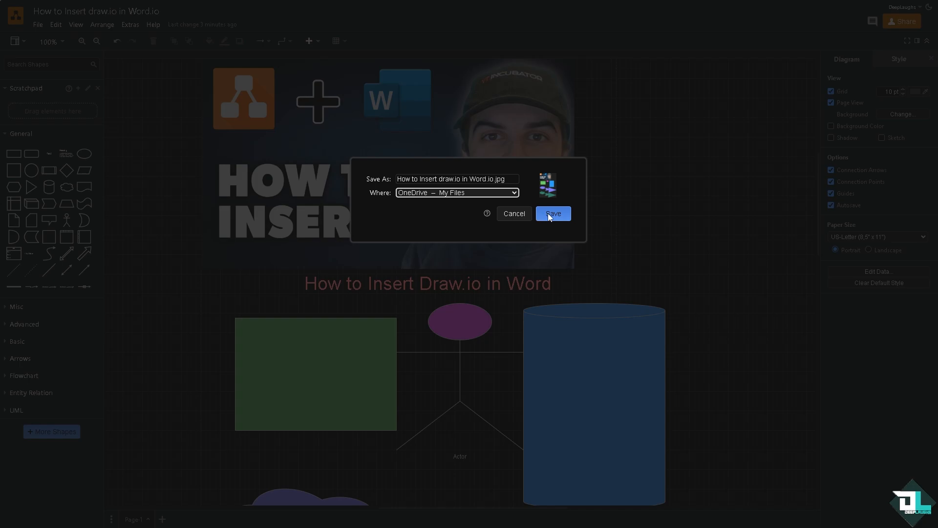
{"action": "left_click", "coordinate": [554, 213]}
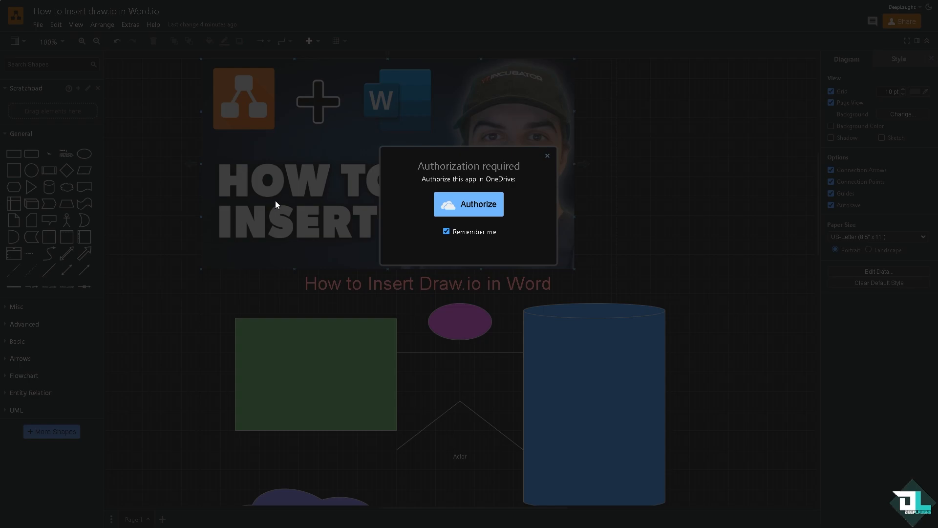
Authorize draw.io and accept diagrams.net permissions so the JPEG saves to OneDrive.
{"action": "left_click", "coordinate": [469, 204]}
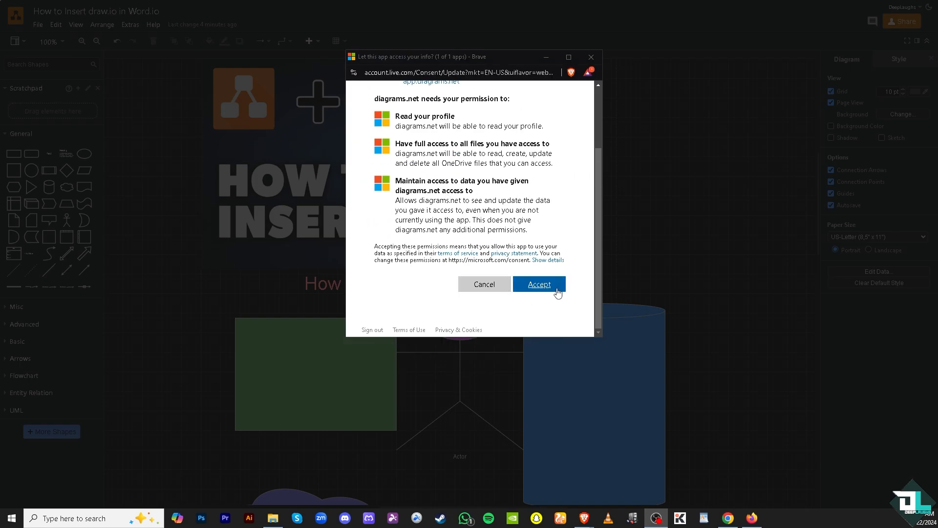
{"action": "left_click", "coordinate": [540, 284]}
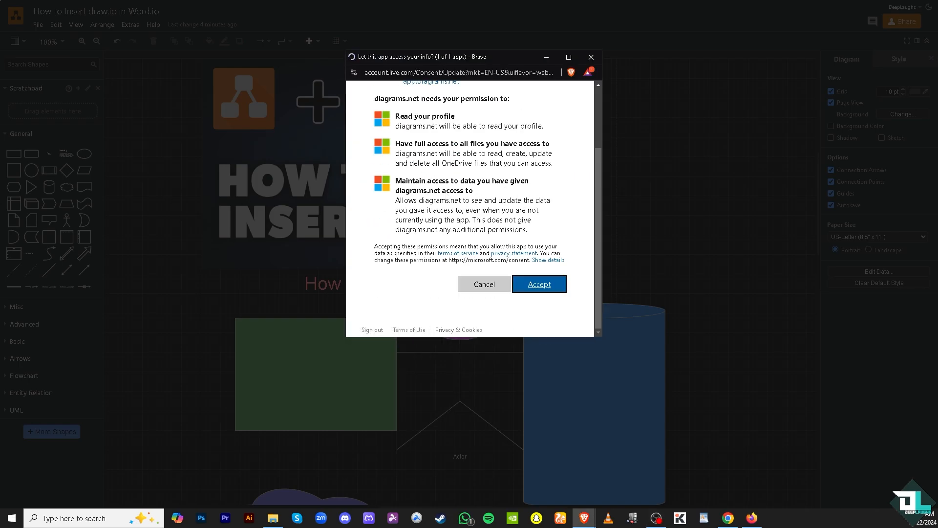
{"action": "left_click", "coordinate": [540, 283]}
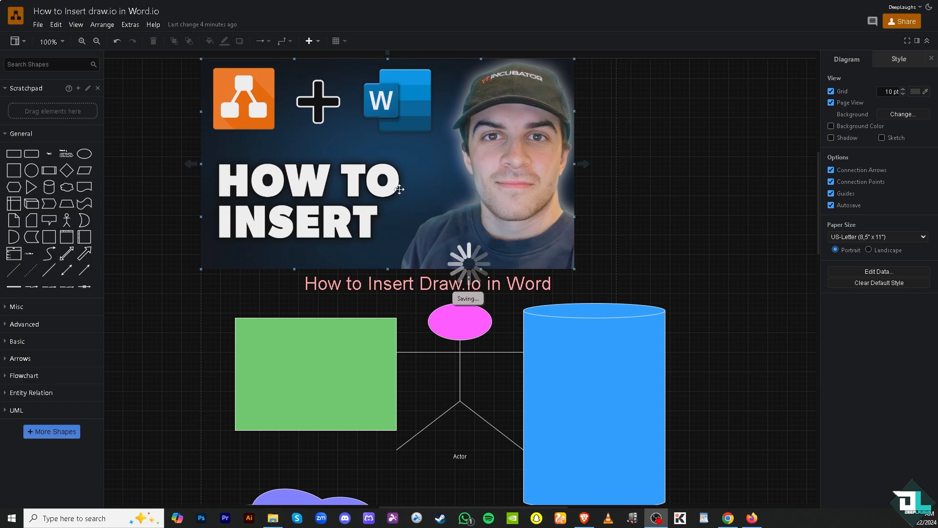
{"action": "mouse_move", "coordinate": [341, 204]}
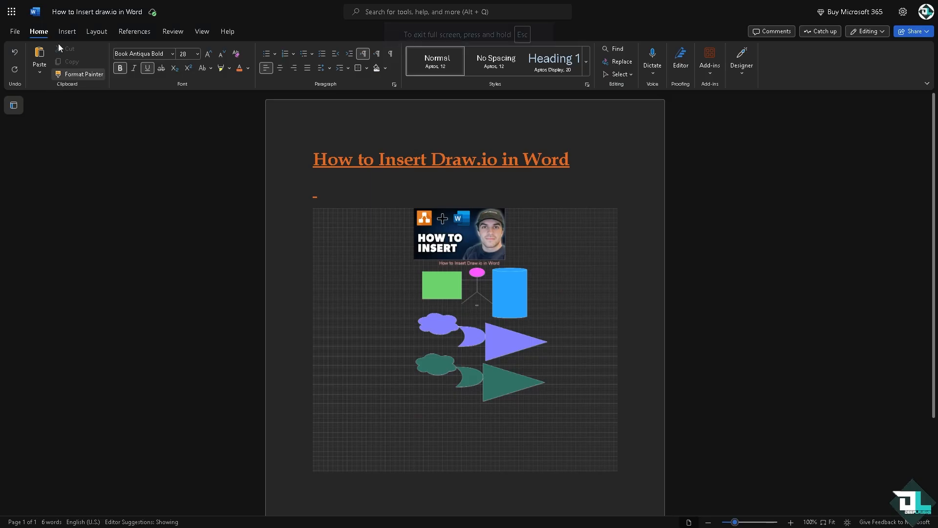
Insert the exported draw.io diagram image from OneDrive My files beneath the heading.
{"action": "left_click", "coordinate": [66, 31]}
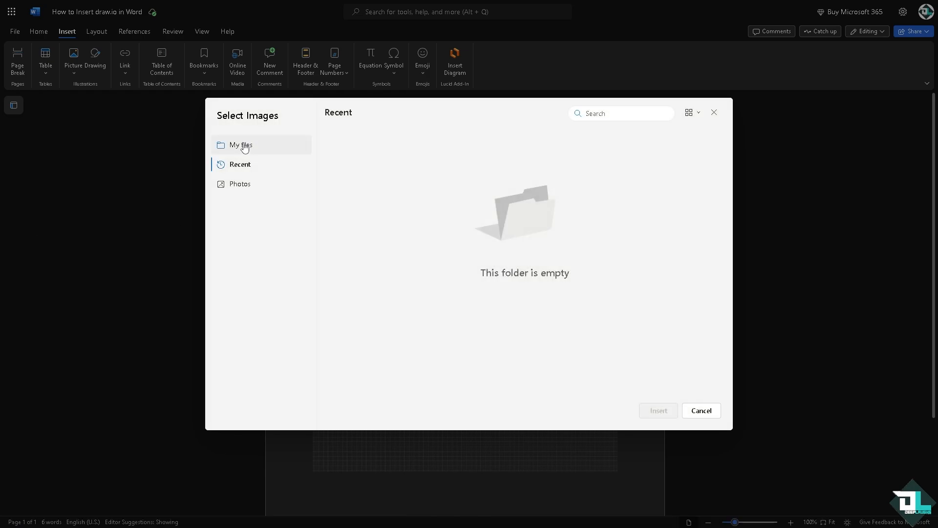
{"action": "left_click", "coordinate": [241, 145]}
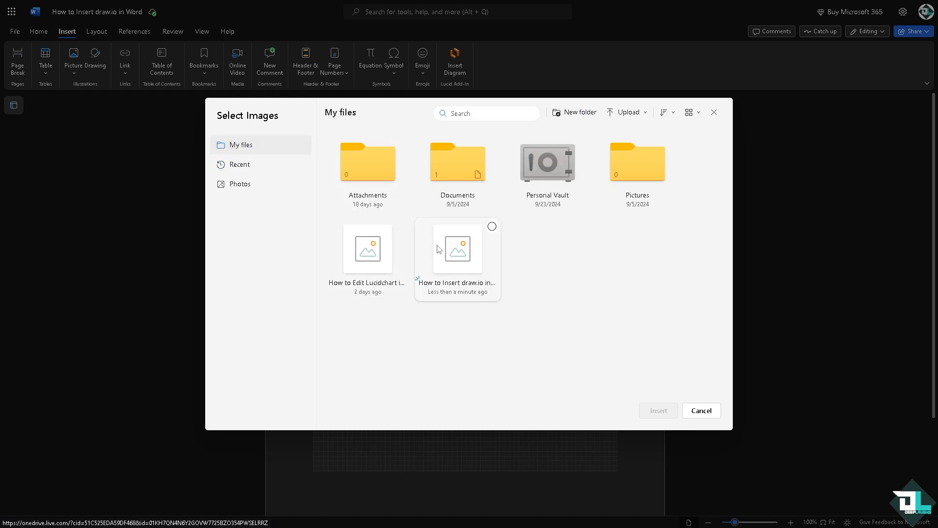
{"action": "mouse_move", "coordinate": [468, 254]}
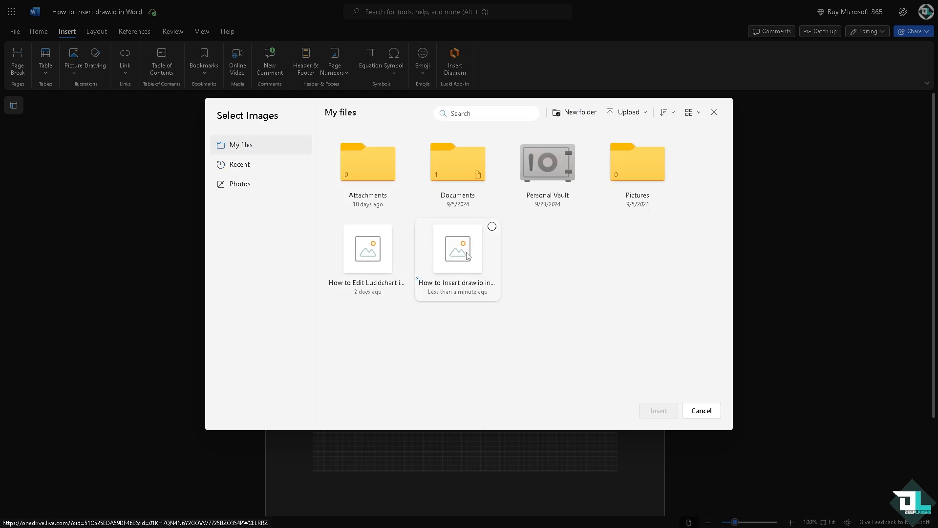
{"action": "left_click", "coordinate": [458, 249]}
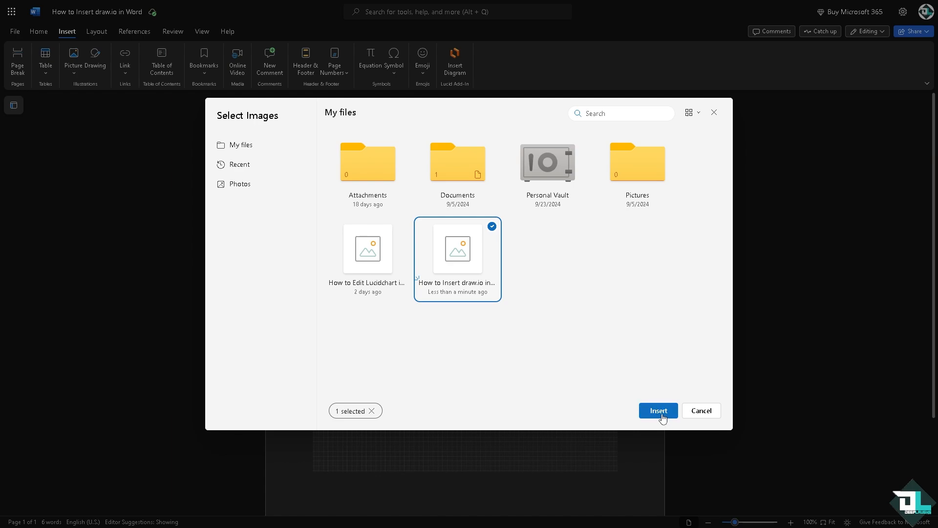
{"action": "left_click", "coordinate": [658, 411]}
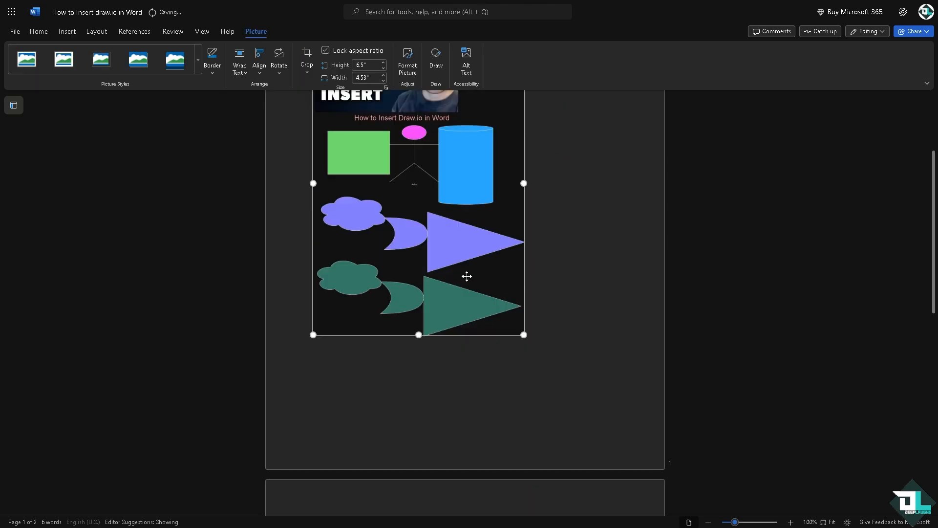
{"action": "scroll", "scroll_direction": "down", "scroll_amount": 3}
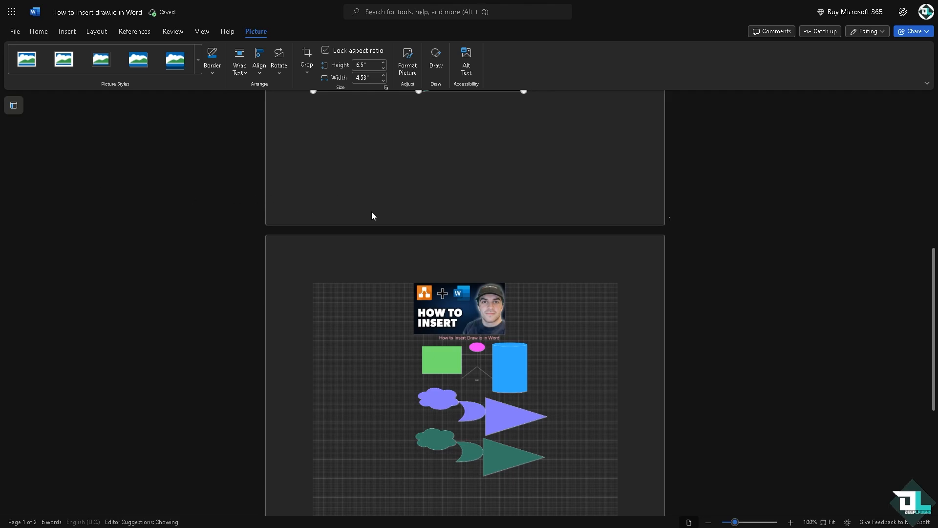
{"action": "mouse_move", "coordinate": [382, 278]}
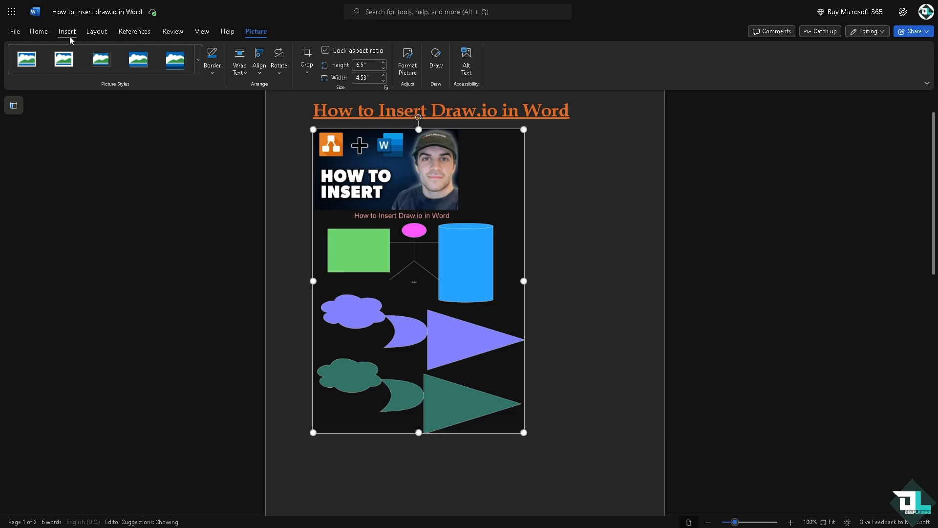
{"action": "left_click", "coordinate": [66, 32]}
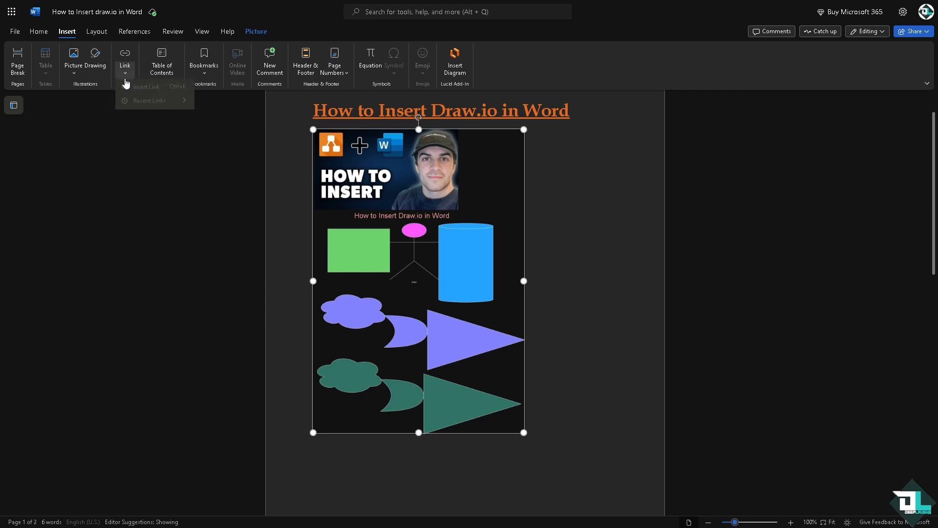
{"action": "left_click", "coordinate": [577, 112]}
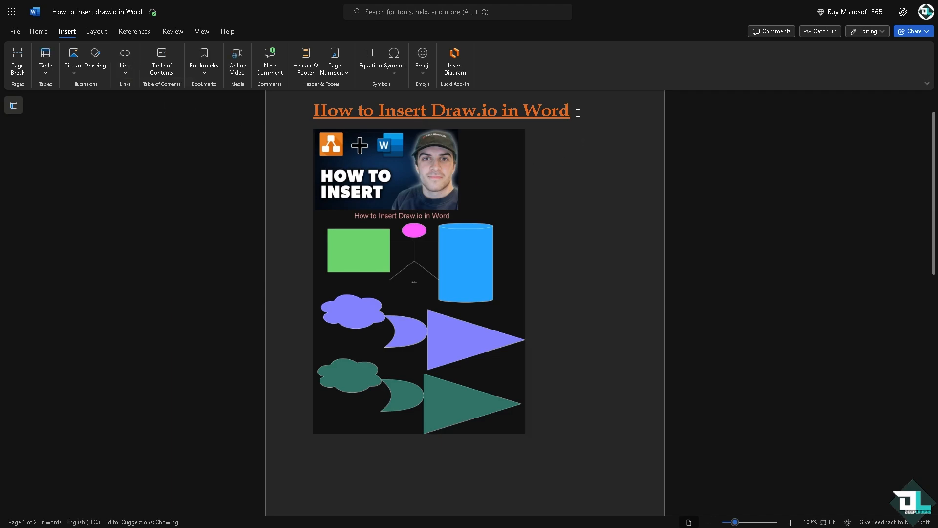
{"action": "left_click", "coordinate": [125, 58]}
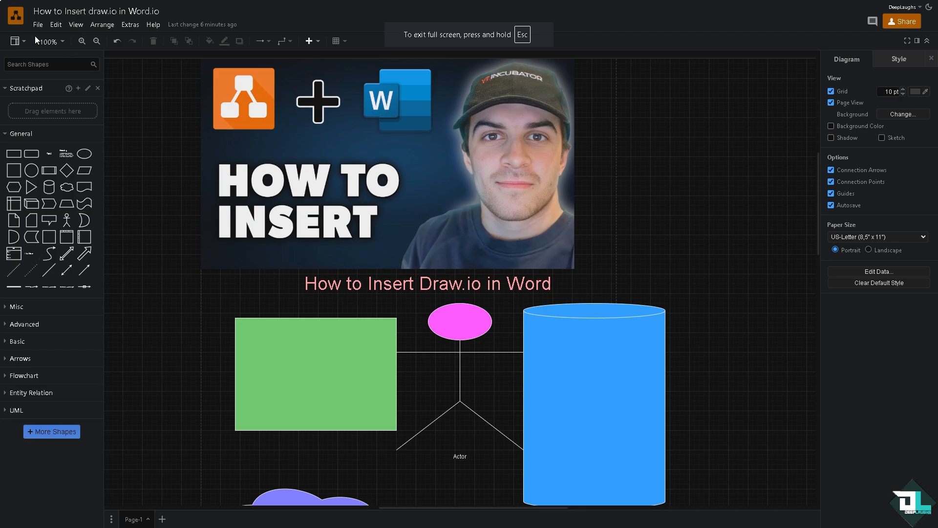
Create a published link with 'Authorization required' access and copy it to the clipboard.
{"action": "left_click", "coordinate": [38, 24]}
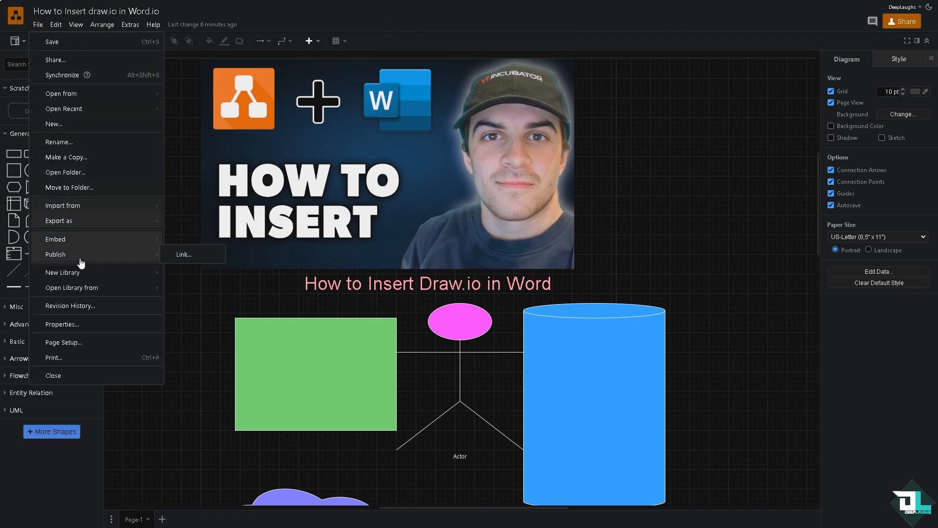
{"action": "mouse_move", "coordinate": [182, 259]}
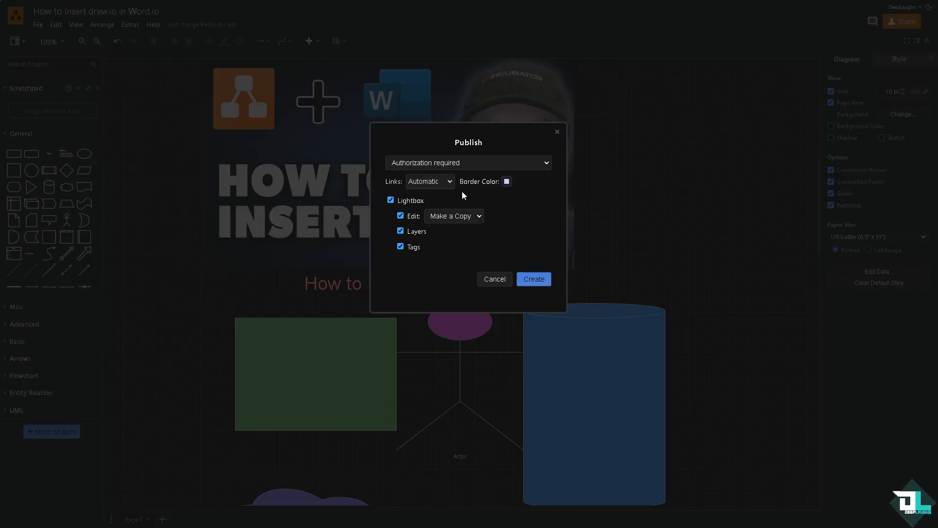
{"action": "left_click", "coordinate": [468, 163]}
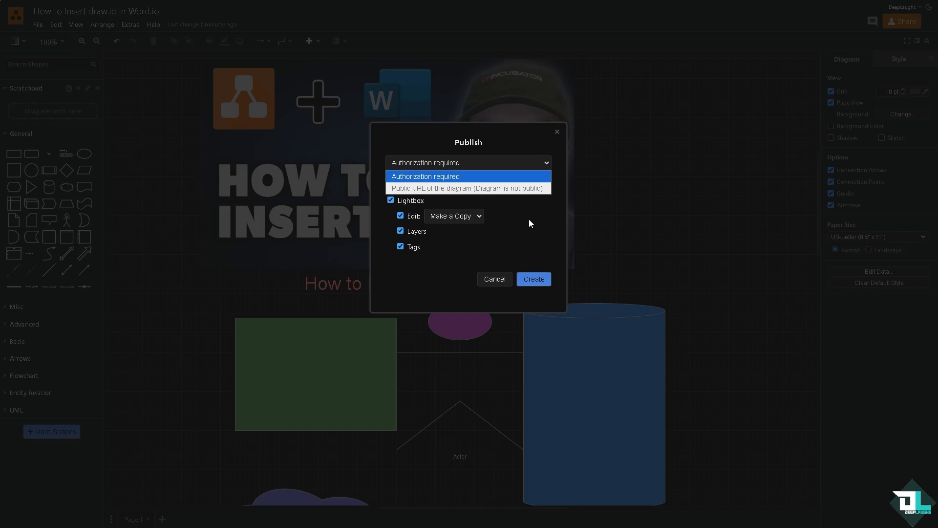
{"action": "left_click", "coordinate": [425, 176]}
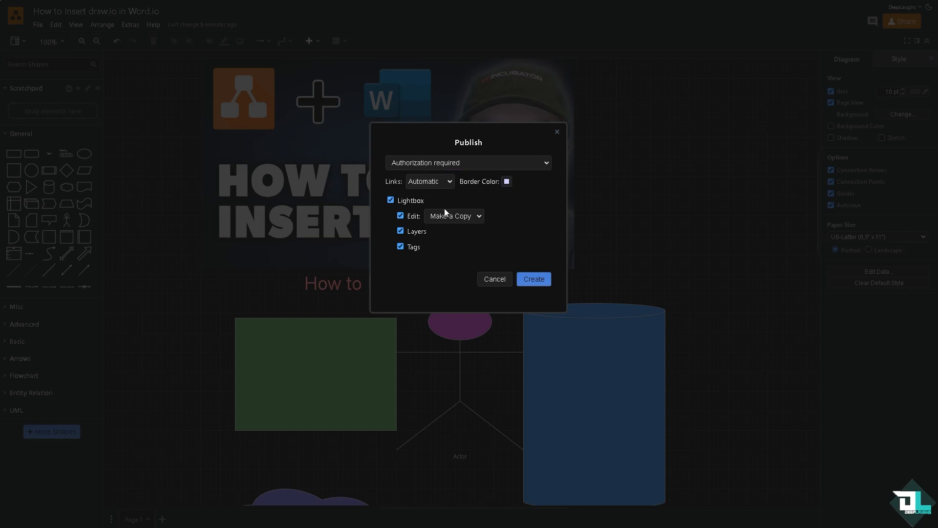
{"action": "left_click", "coordinate": [534, 280]}
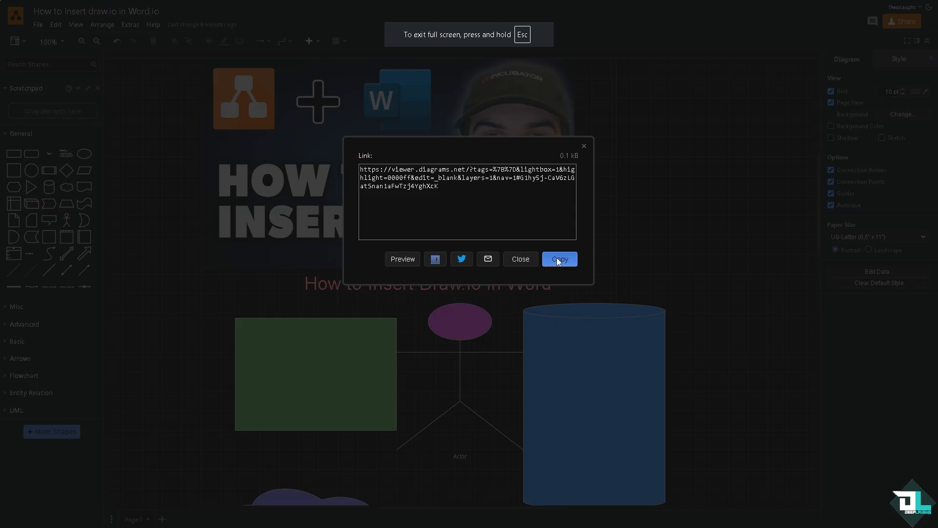
{"action": "left_click", "coordinate": [559, 259]}
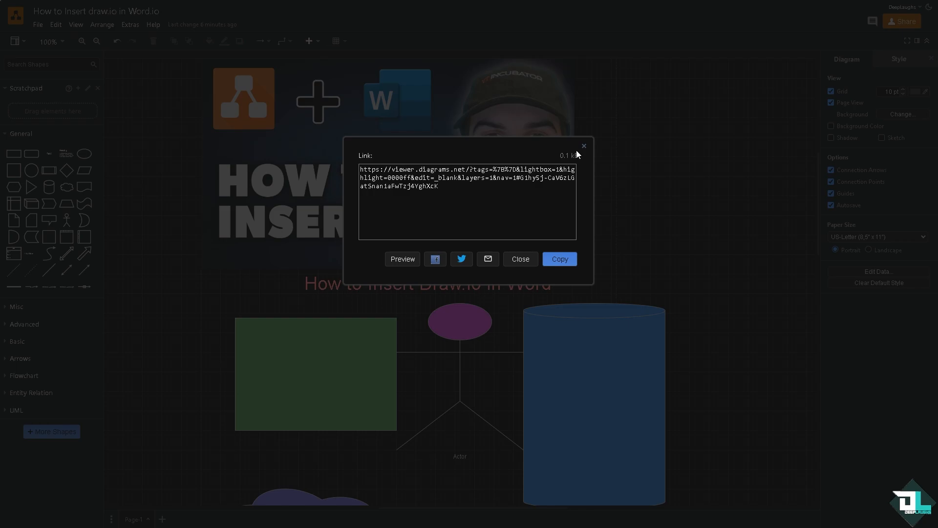
{"action": "mouse_move", "coordinate": [525, 196]}
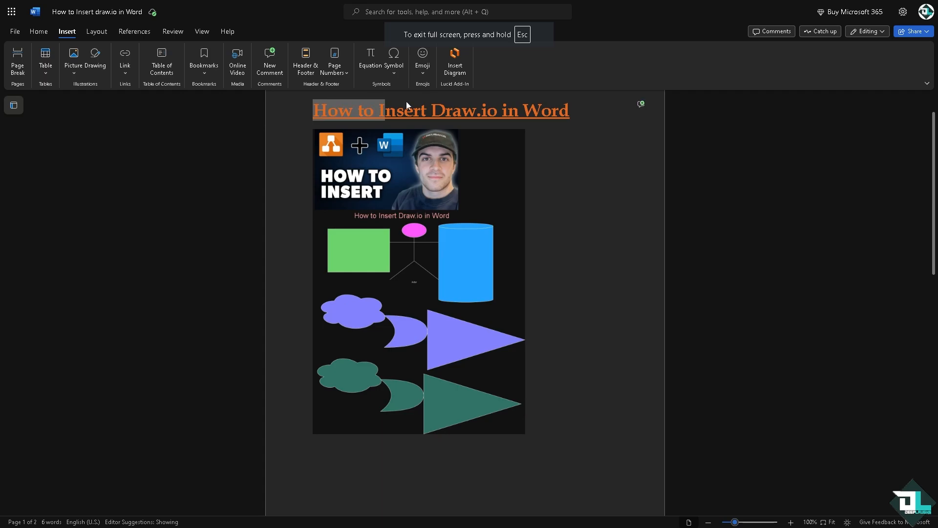
Link the heading 'How to Insert Draw.io in Word' to the published diagram URL.
{"action": "left_click", "coordinate": [125, 57]}
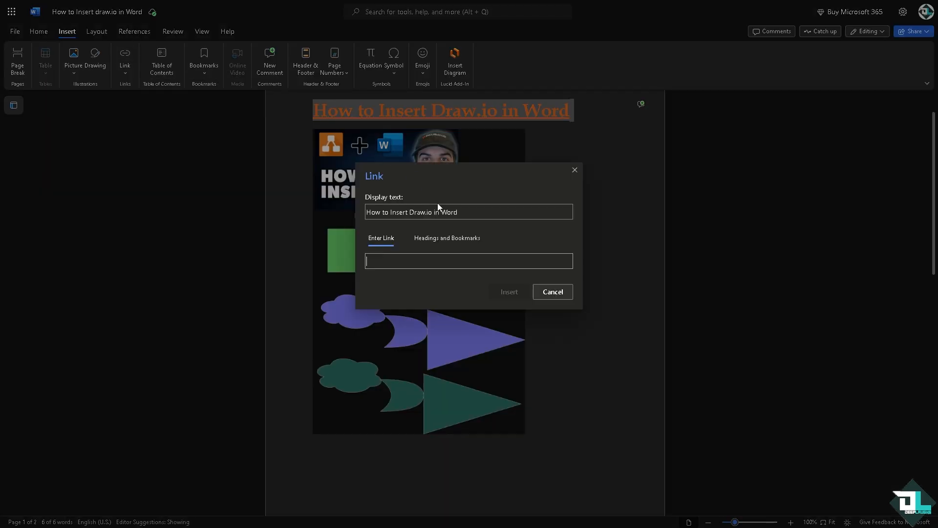
{"action": "left_click", "coordinate": [552, 291]}
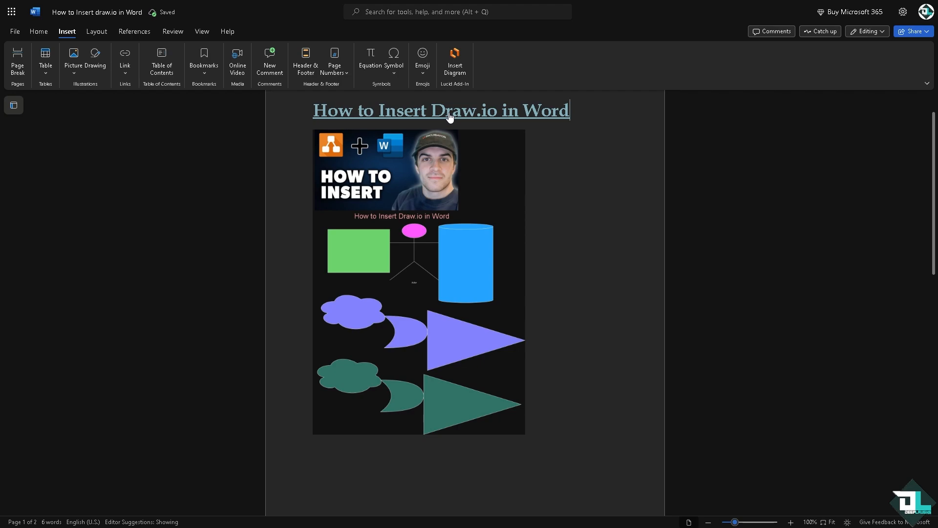
{"action": "mouse_move", "coordinate": [449, 113]}
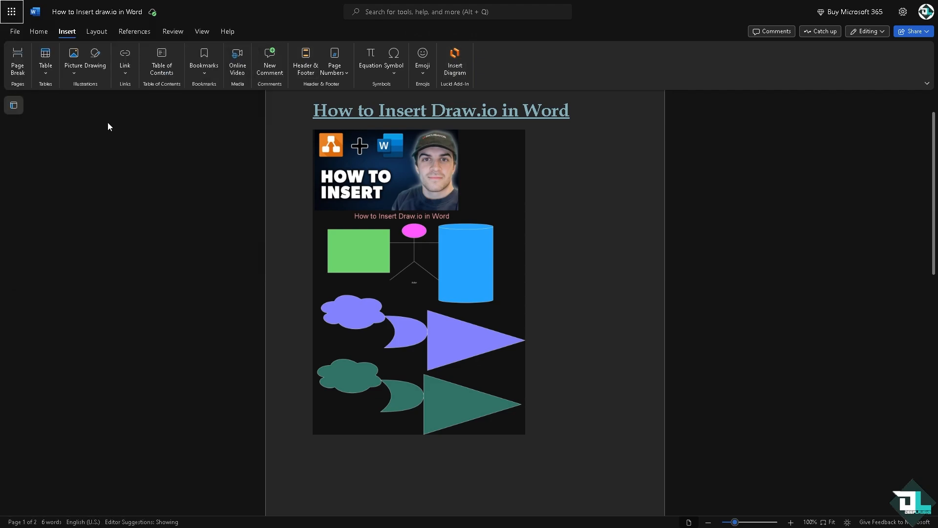
{"action": "mouse_move", "coordinate": [725, 152]}
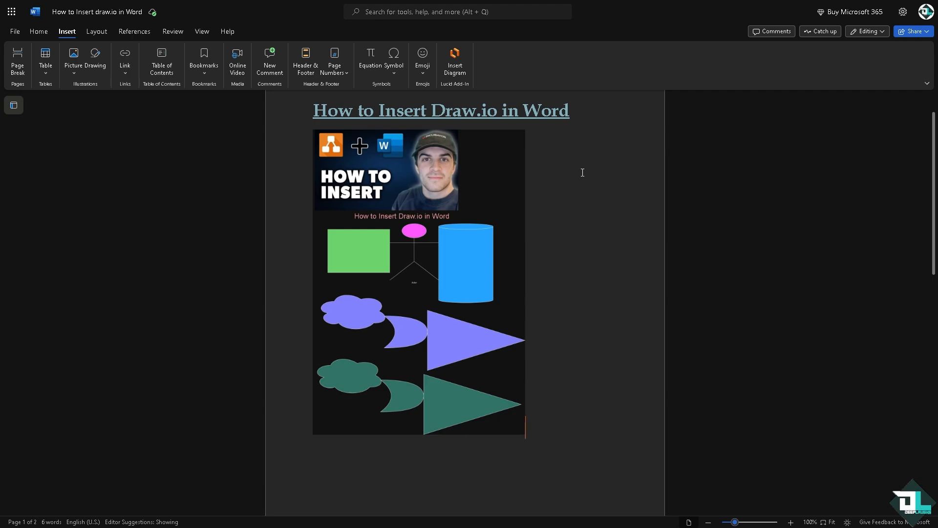
{"action": "mouse_move", "coordinate": [16, 35]}
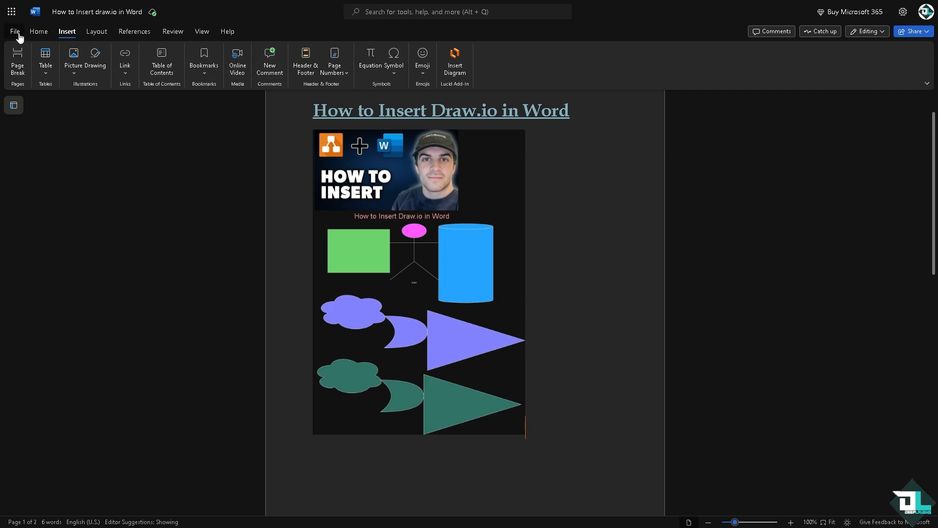
Copy an anyone-can-edit sharing link for the document via File > Share > Share with people.
{"action": "left_click", "coordinate": [15, 30]}
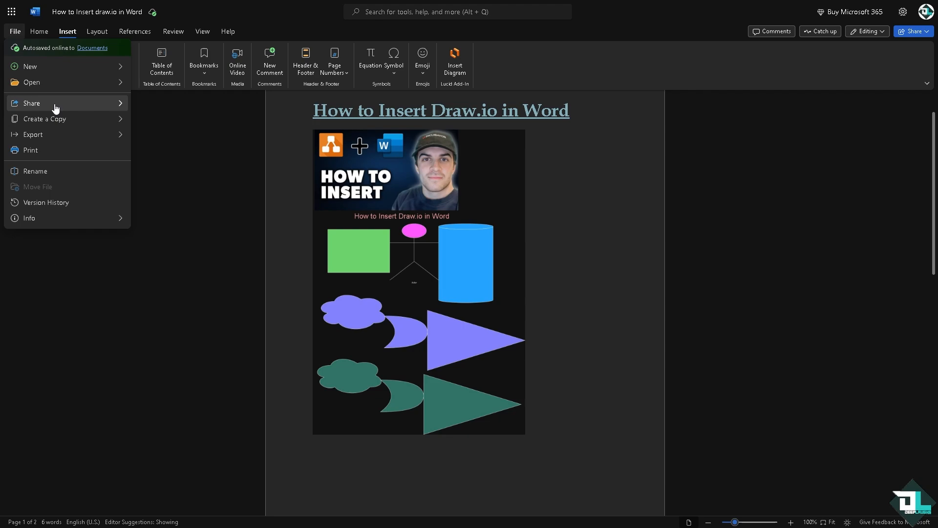
{"action": "left_click", "coordinate": [31, 104]}
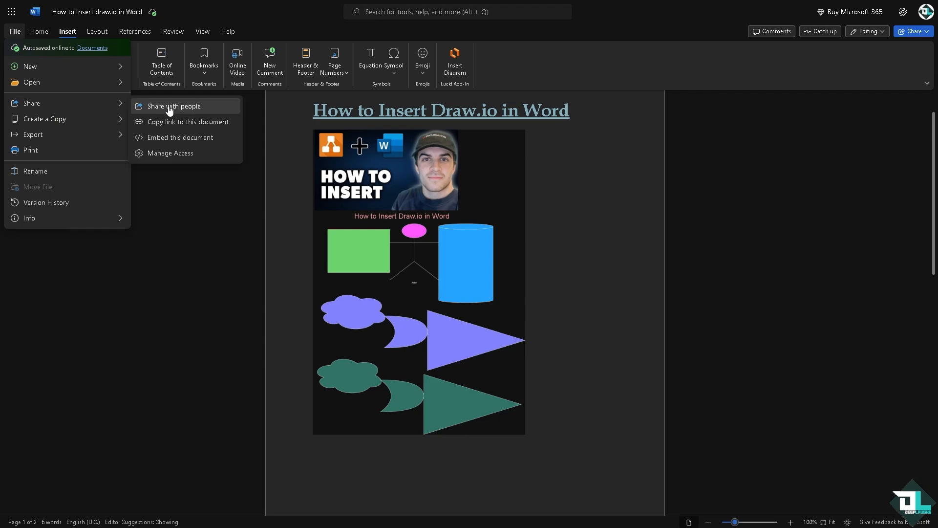
{"action": "left_click", "coordinate": [584, 151]}
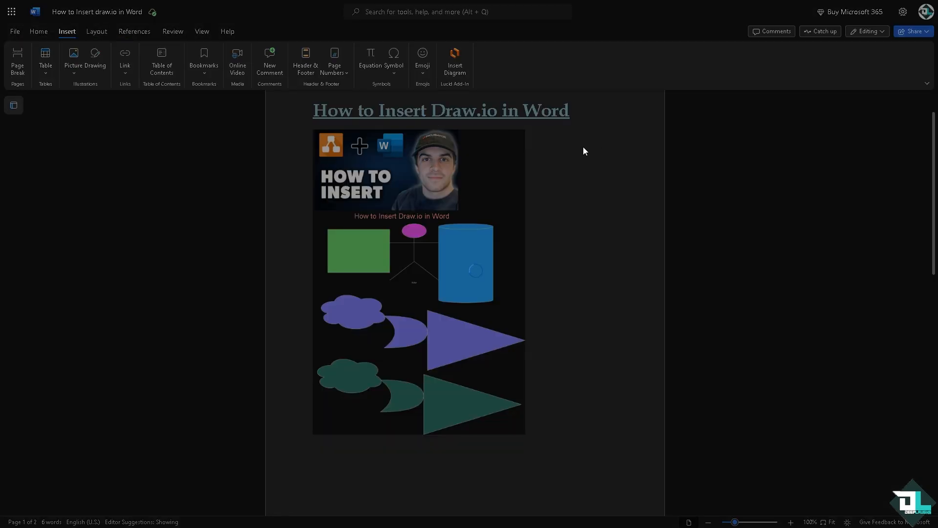
{"action": "mouse_move", "coordinate": [573, 149]}
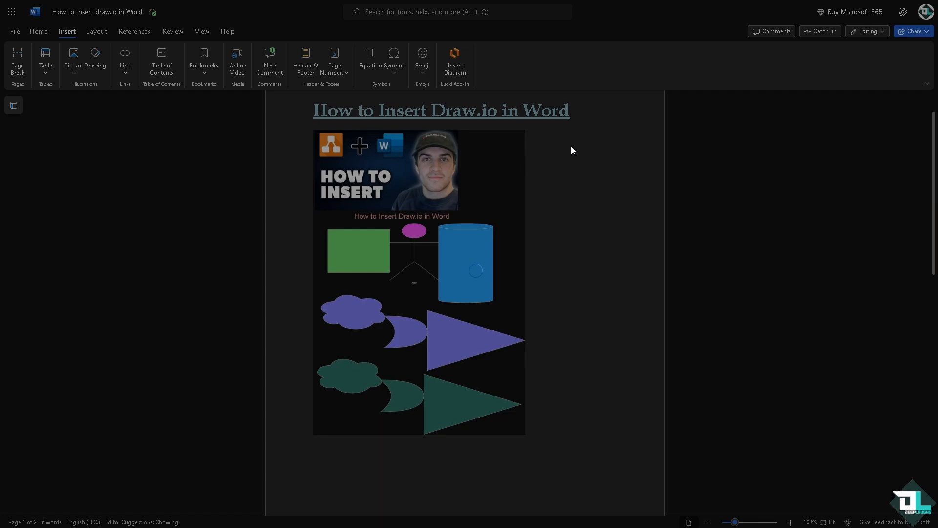
{"action": "left_click", "coordinate": [913, 31]}
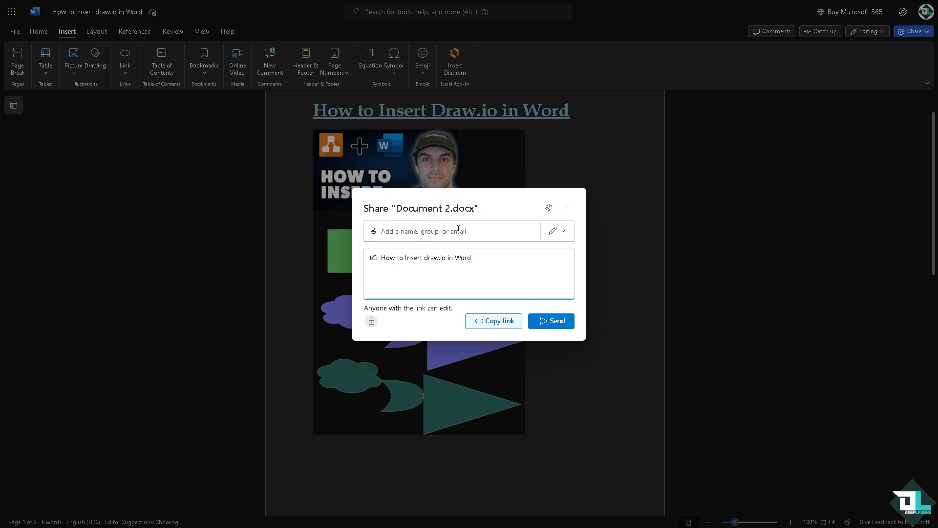
{"action": "mouse_move", "coordinate": [498, 323]}
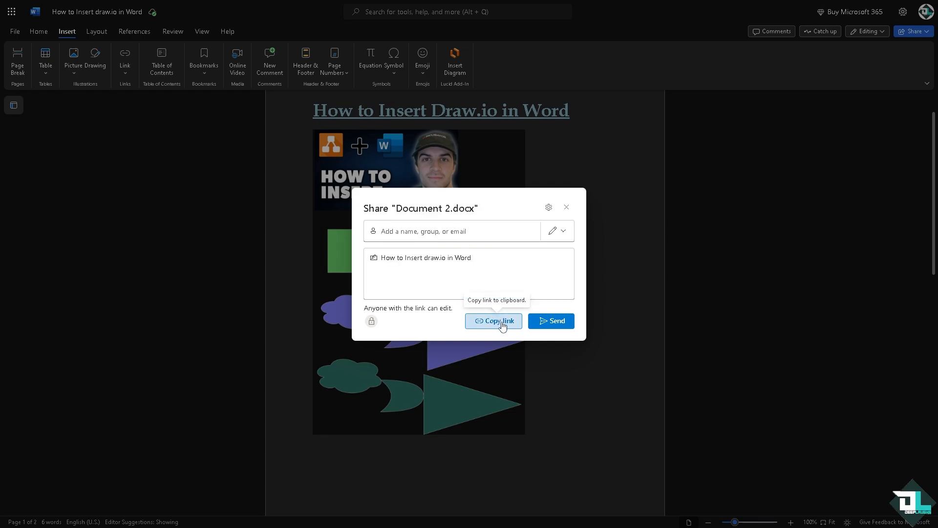
{"action": "left_click", "coordinate": [493, 321]}
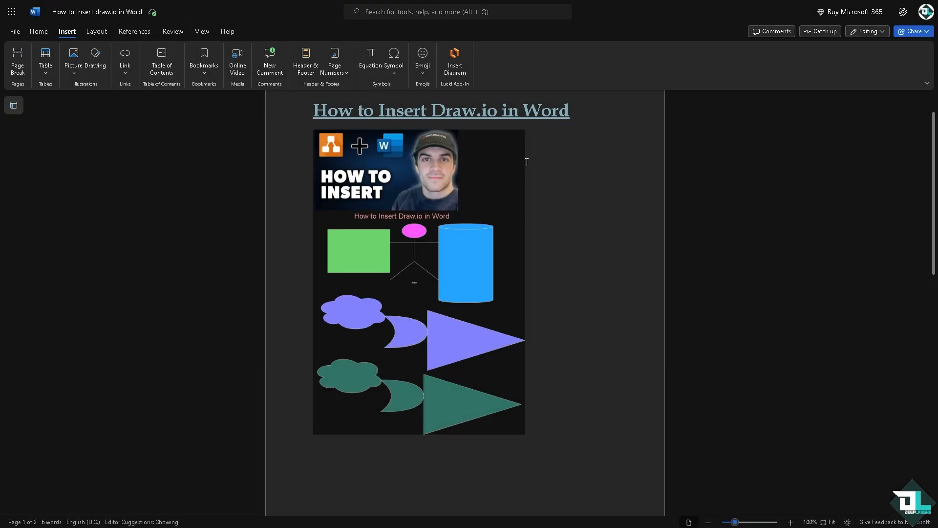
{"action": "mouse_move", "coordinate": [96, 55]}
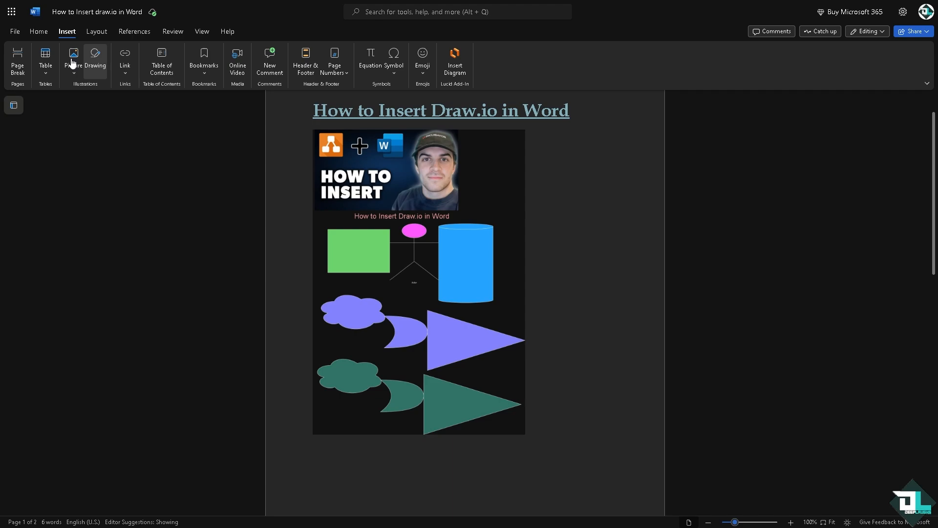
View the File menu's export choices: PDF, PDF with comments, or ODT.
{"action": "left_click", "coordinate": [15, 32]}
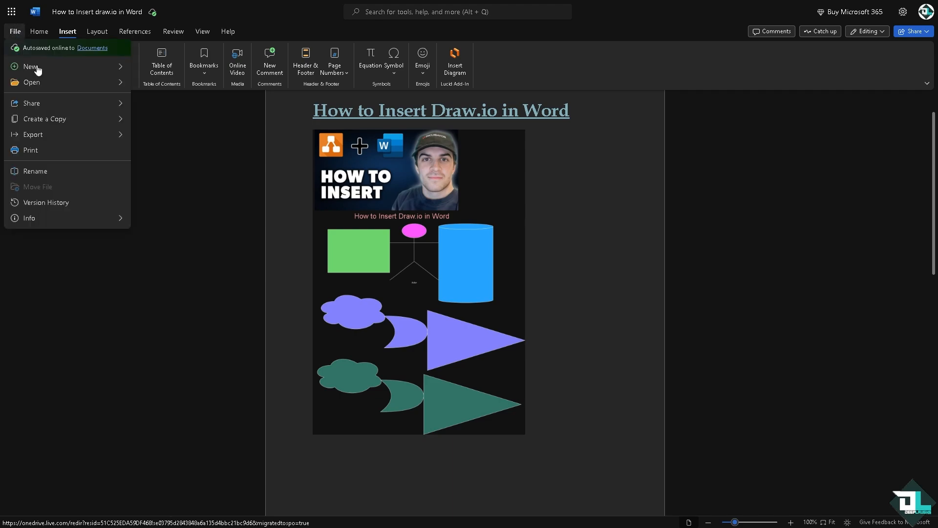
{"action": "left_click", "coordinate": [33, 134]}
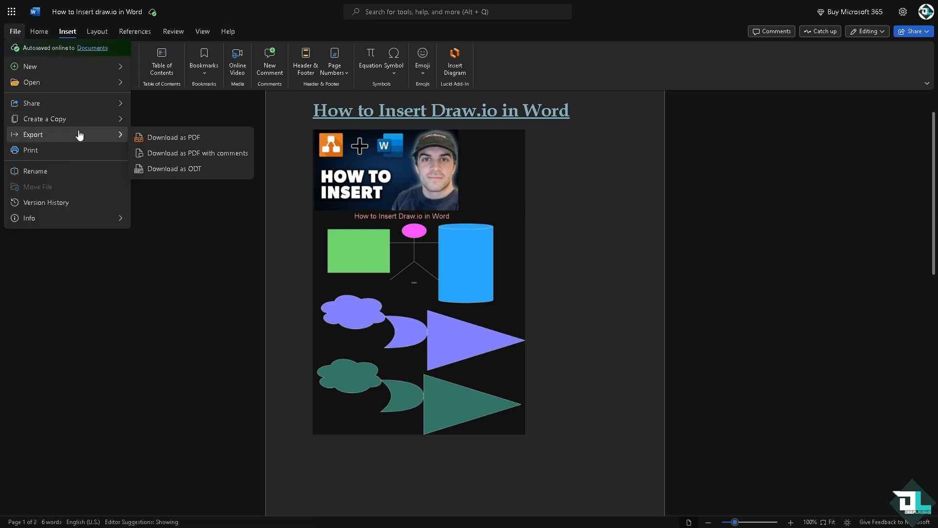
{"action": "mouse_move", "coordinate": [149, 139]}
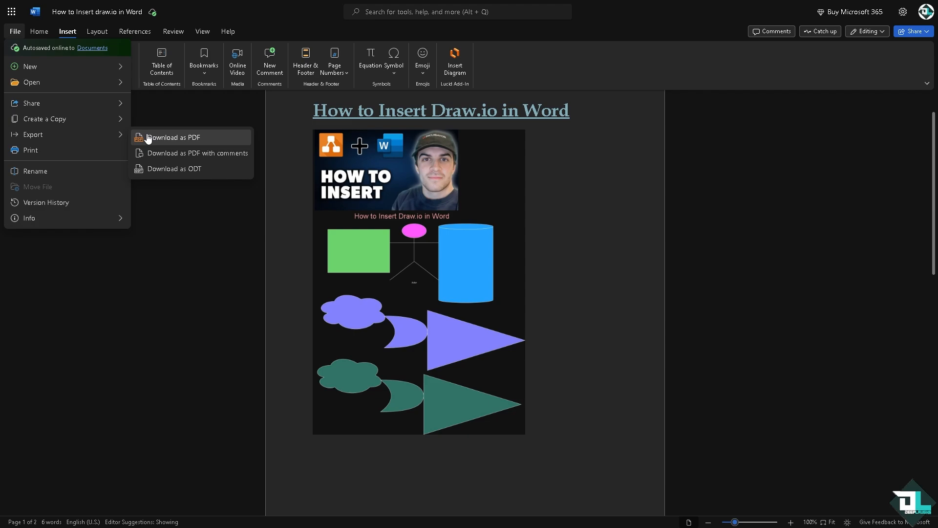
{"action": "mouse_move", "coordinate": [176, 168]}
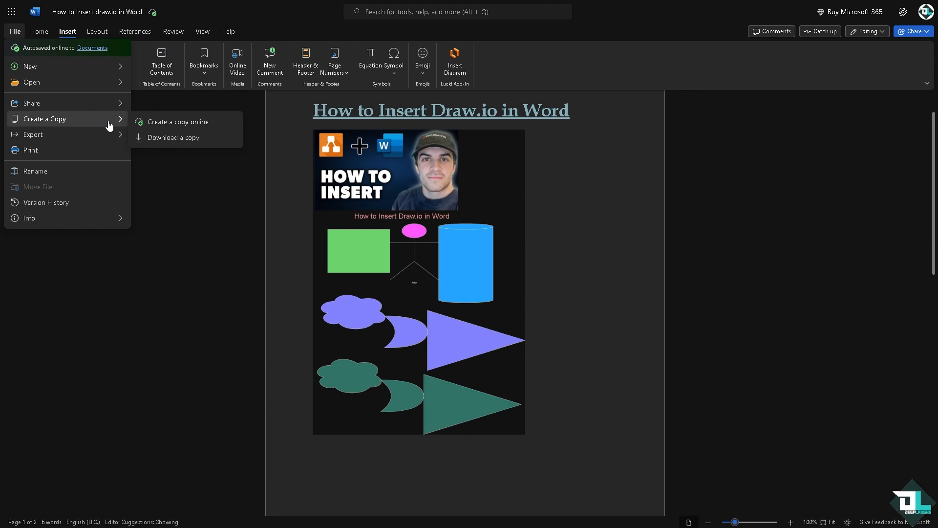
{"action": "mouse_move", "coordinate": [151, 125]}
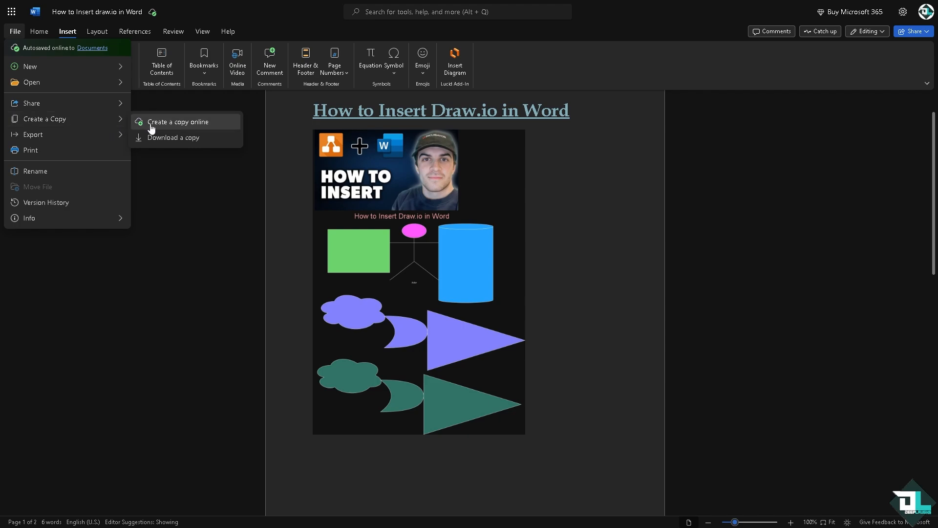
{"action": "mouse_move", "coordinate": [155, 143]}
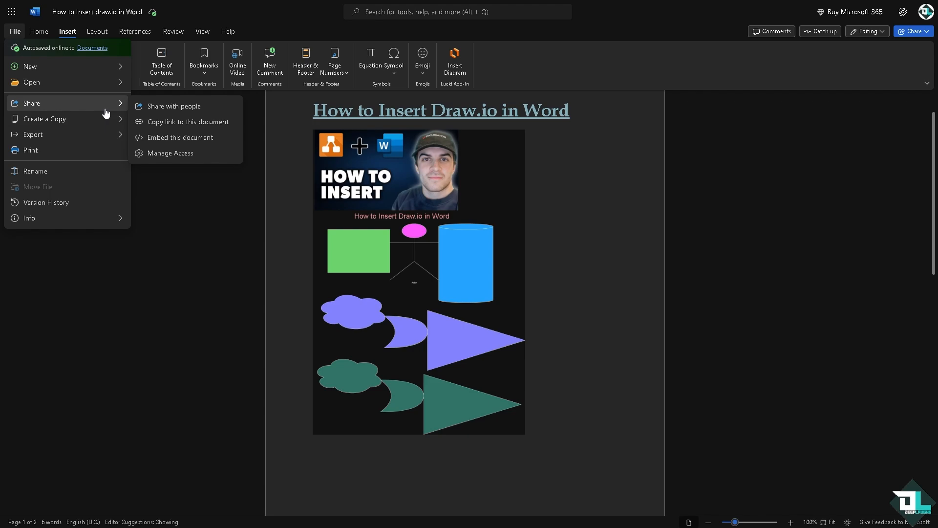
{"action": "mouse_move", "coordinate": [149, 125]}
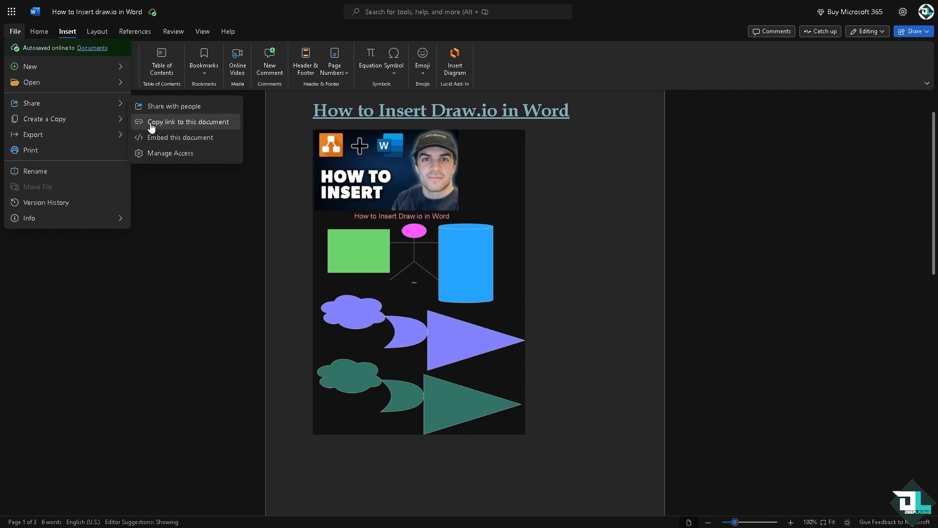
{"action": "mouse_move", "coordinate": [158, 153]}
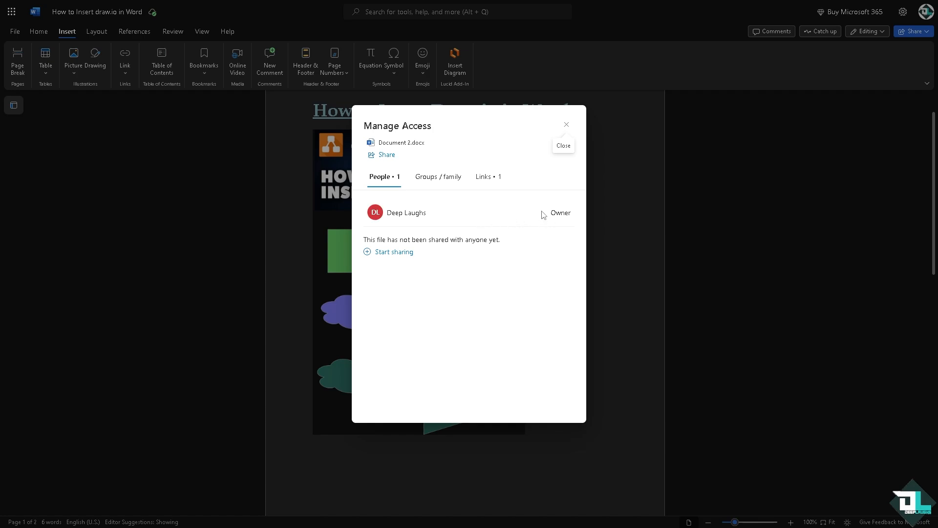
{"action": "mouse_move", "coordinate": [422, 252]}
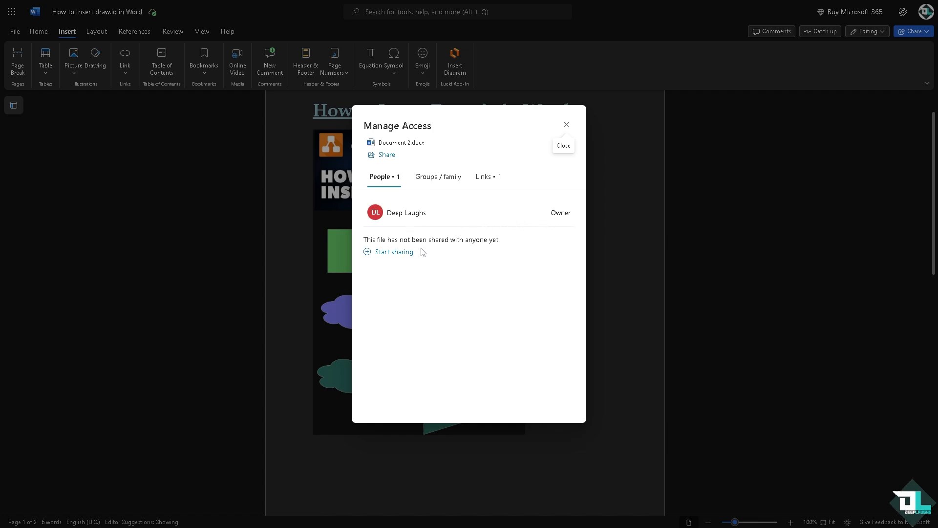
{"action": "mouse_move", "coordinate": [538, 145]}
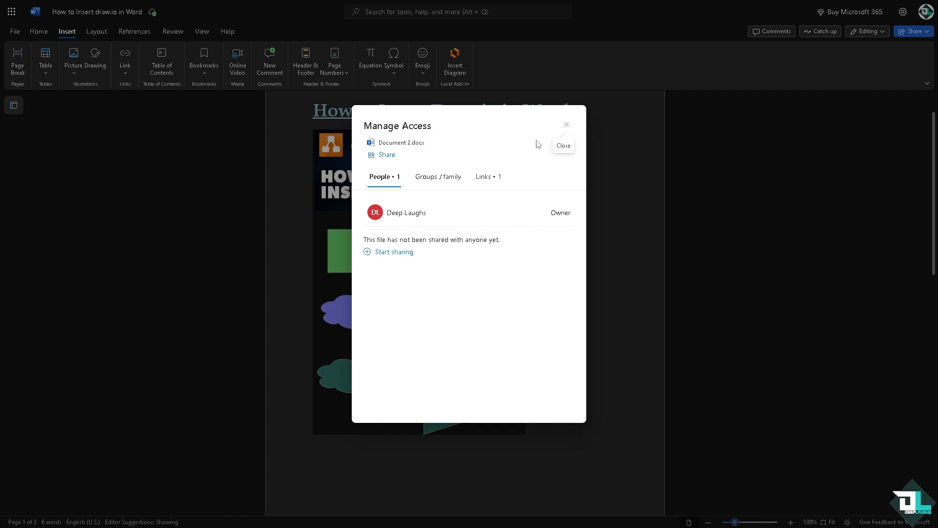
Close the Manage Access panel showing only the owner and return to the document.
{"action": "left_click", "coordinate": [567, 124]}
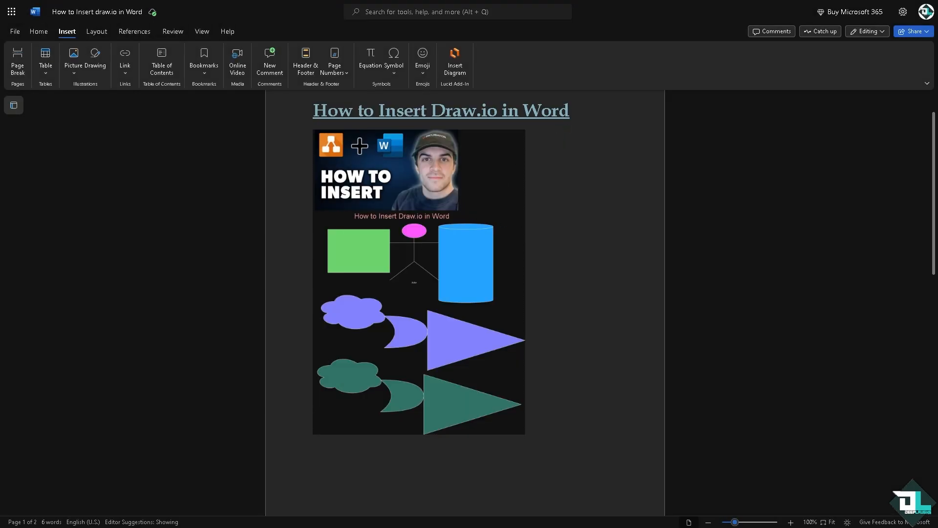